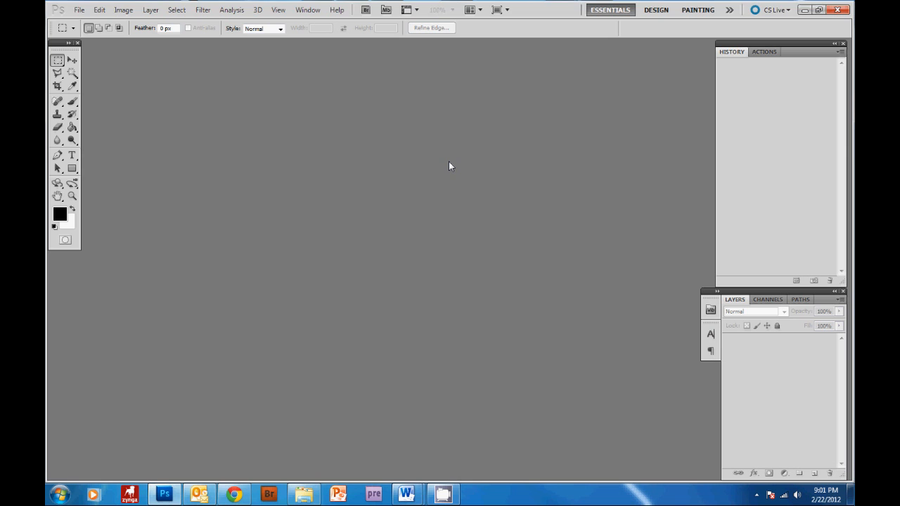
{"action": "mouse_move", "coordinate": [439, 167]}
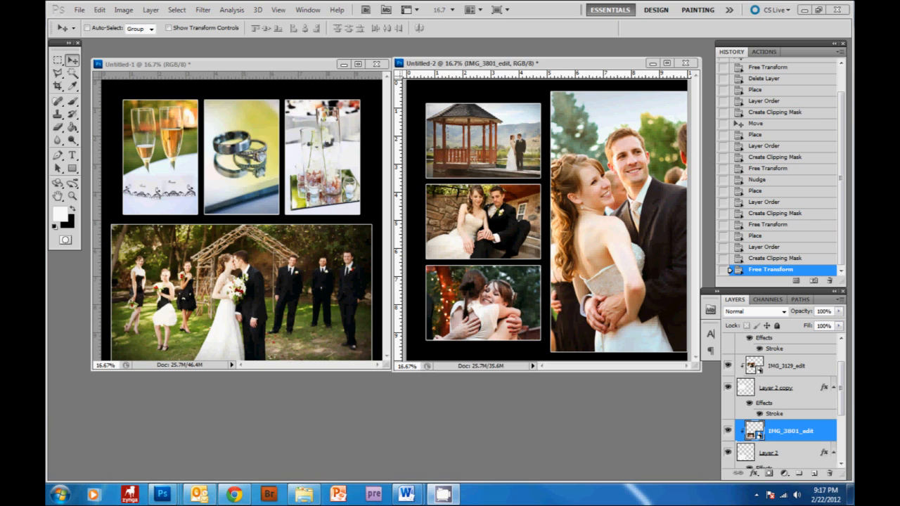
Start a new blank document from the File menu
{"action": "left_click", "coordinate": [78, 10]}
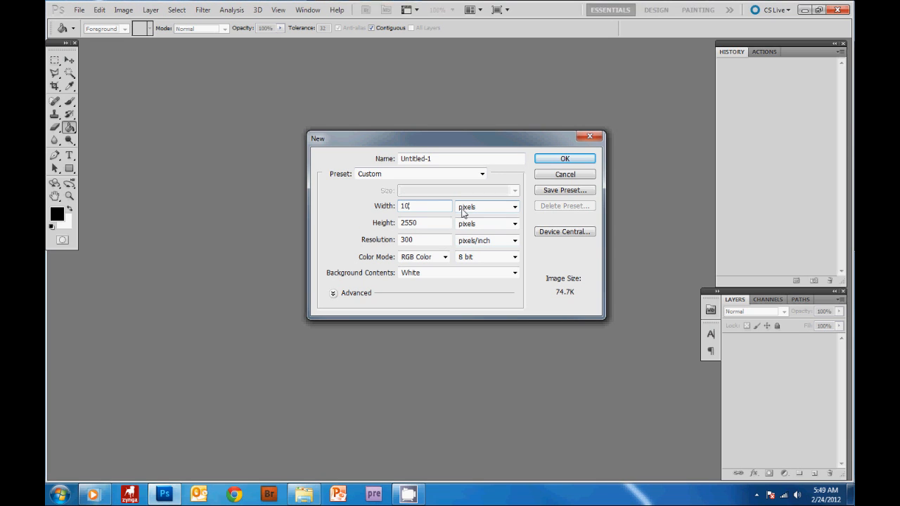
Create the first page as a 10 by 10 inch document at 300 ppi
{"action": "left_click", "coordinate": [515, 206]}
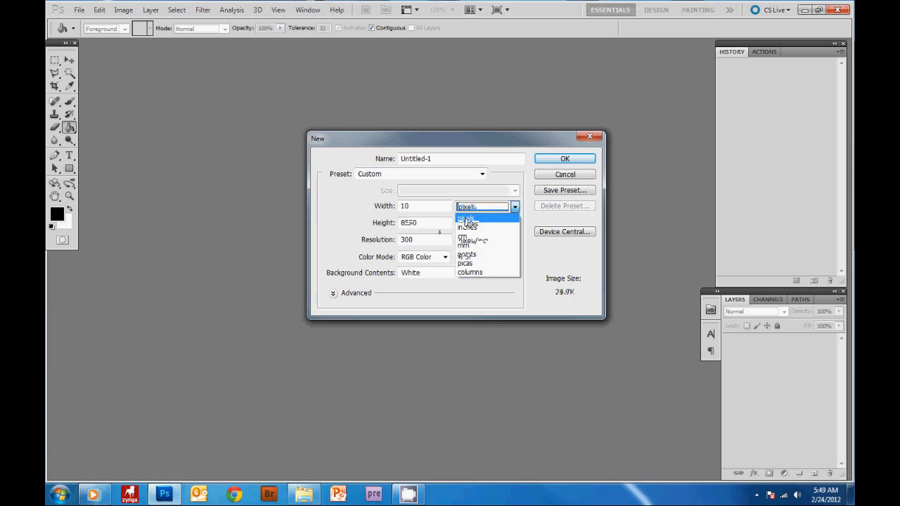
{"action": "left_click", "coordinate": [467, 228]}
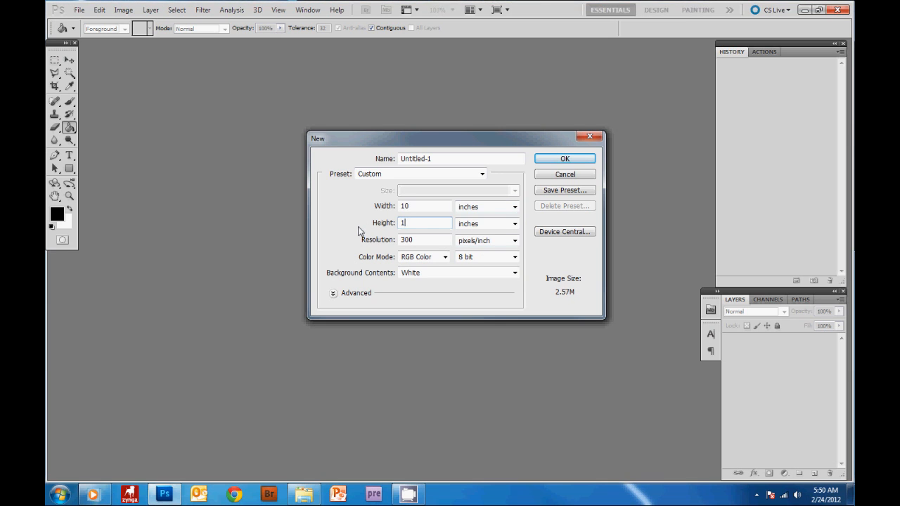
{"action": "type", "text": "10"}
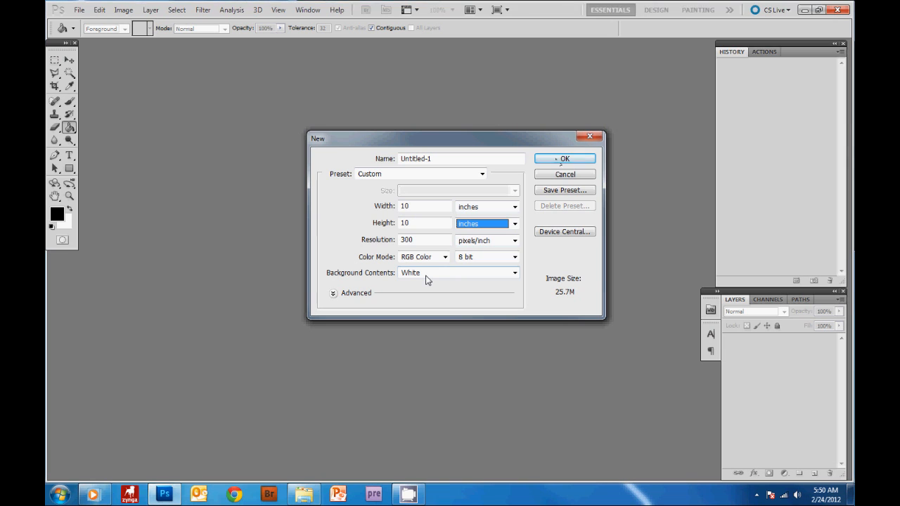
{"action": "left_click", "coordinate": [565, 157]}
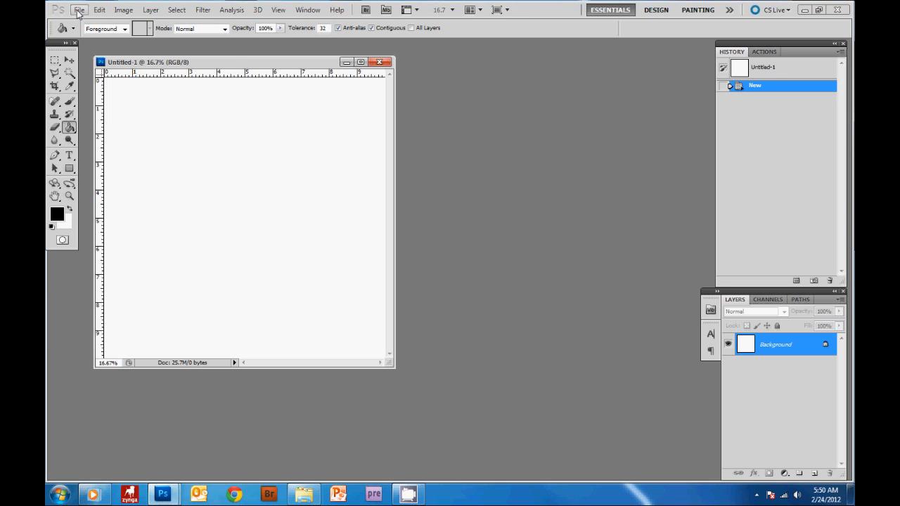
Create a second identical 10 by 10 inch document, Untitled-2
{"action": "left_click", "coordinate": [78, 10]}
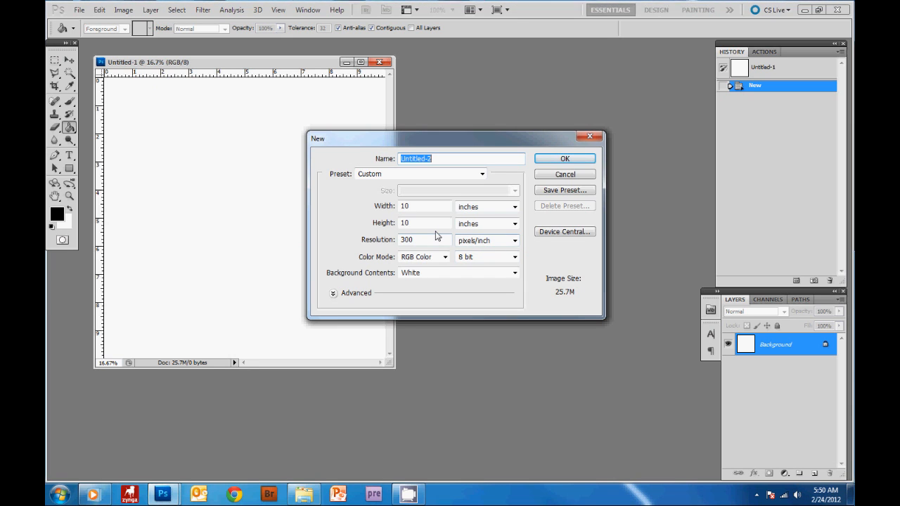
{"action": "mouse_move", "coordinate": [503, 153]}
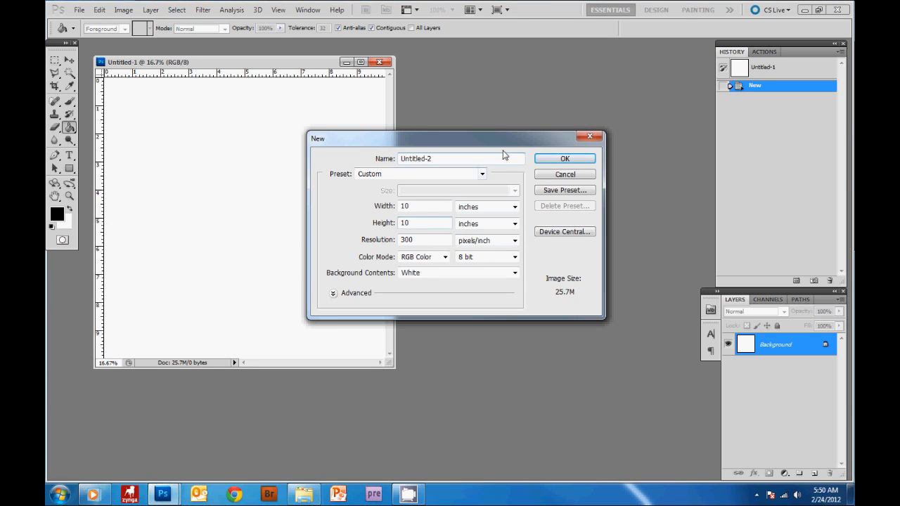
{"action": "left_click", "coordinate": [565, 157]}
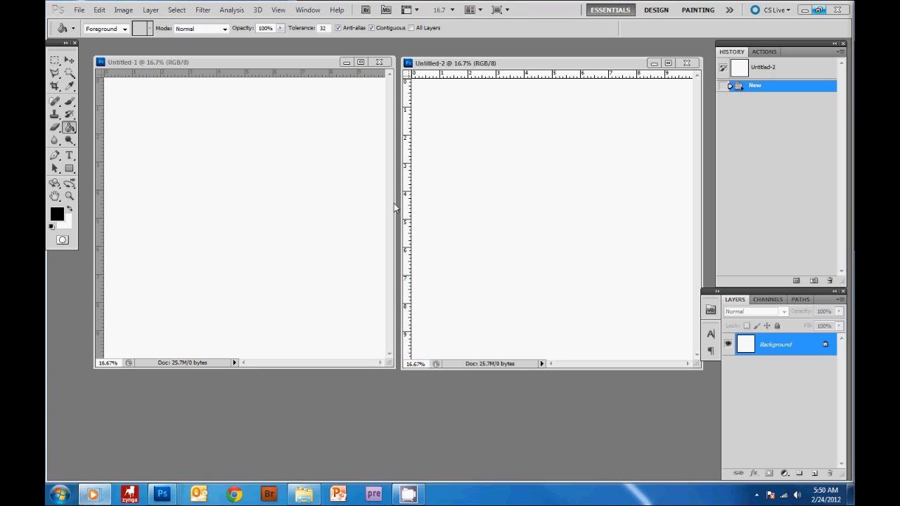
{"action": "mouse_move", "coordinate": [217, 169]}
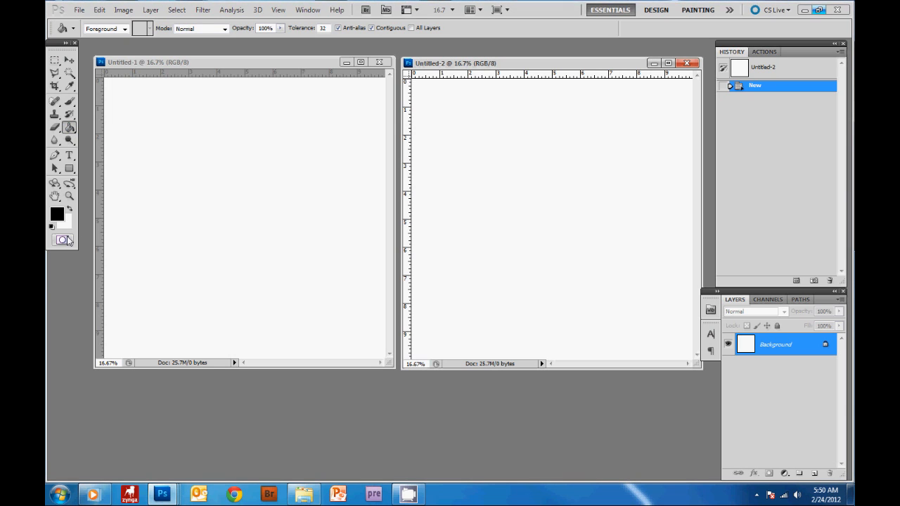
{"action": "mouse_move", "coordinate": [73, 236]}
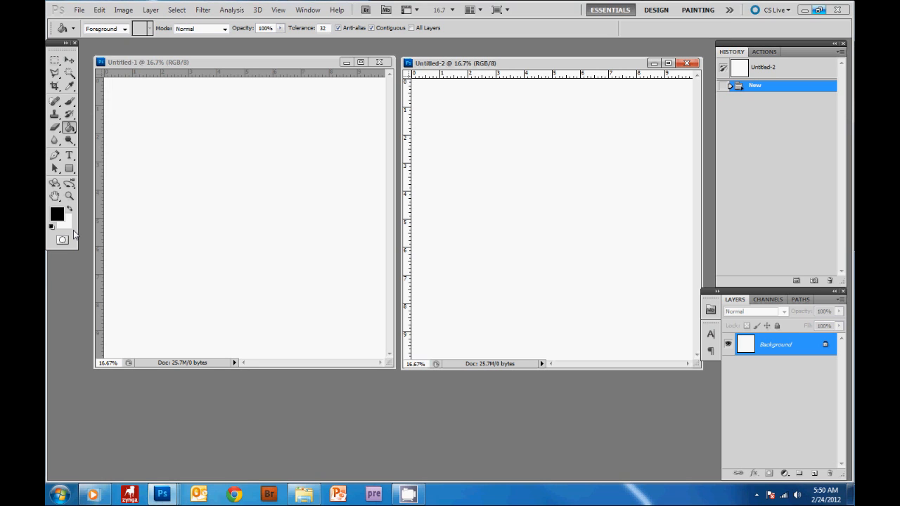
{"action": "mouse_move", "coordinate": [234, 126]}
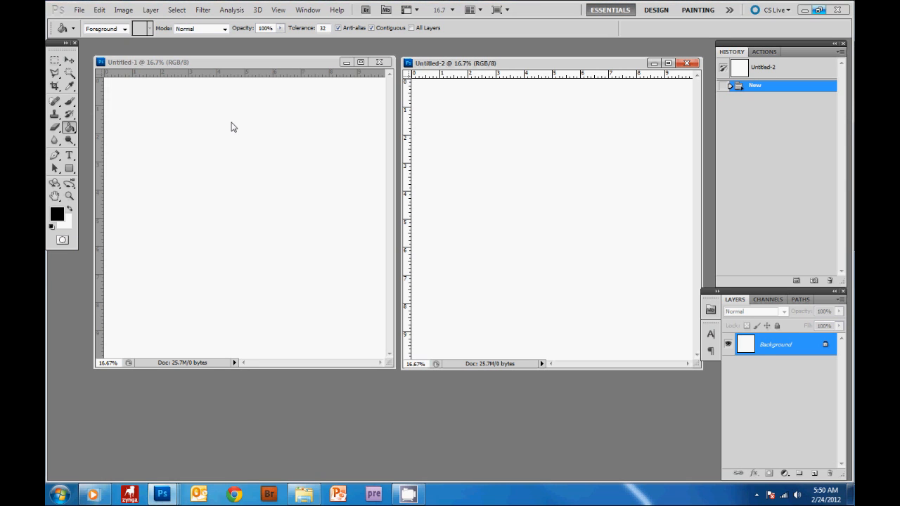
Fill the first page's background solid black with the Paint Bucket
{"action": "left_click", "coordinate": [234, 152]}
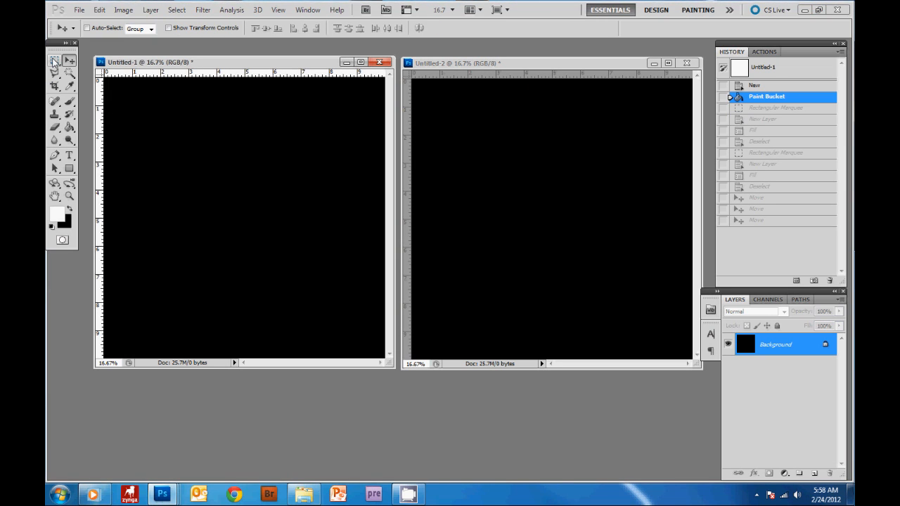
Select a wide rectangle across the lower part of the first page
{"action": "left_click", "coordinate": [53, 61]}
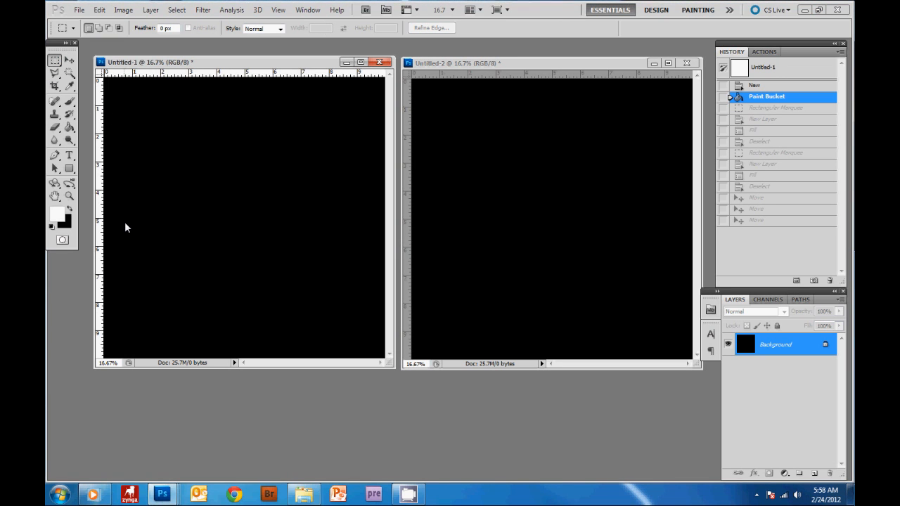
{"action": "mouse_move", "coordinate": [121, 231]}
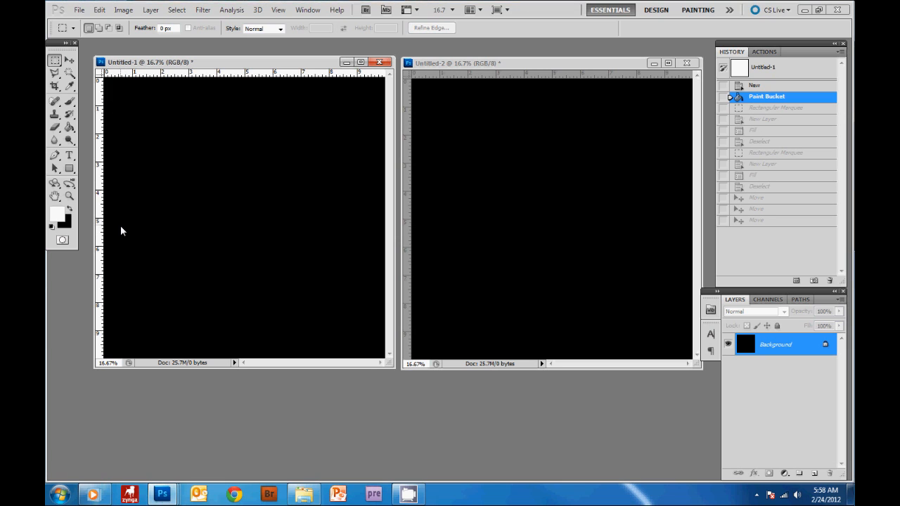
{"action": "left_click_drag", "start_coordinate": [112, 225], "coordinate": [194, 287]}
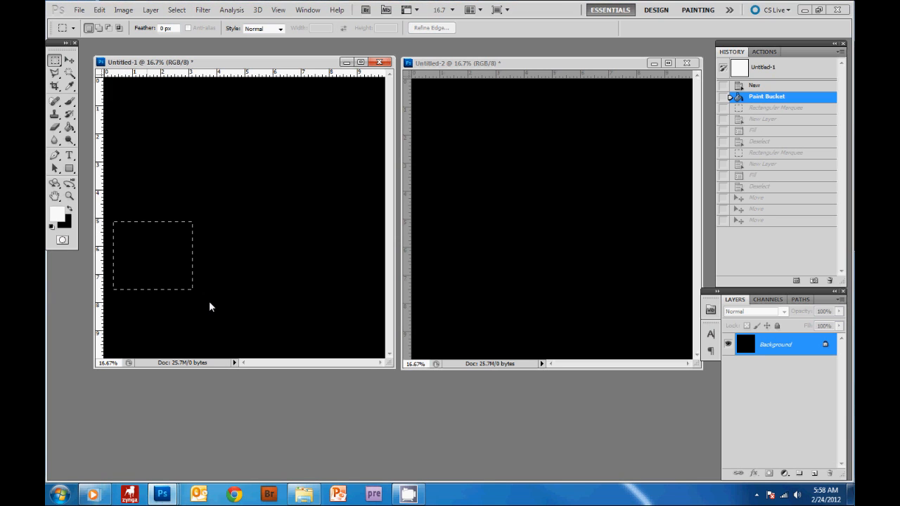
{"action": "left_click_drag", "start_coordinate": [114, 223], "coordinate": [374, 357]}
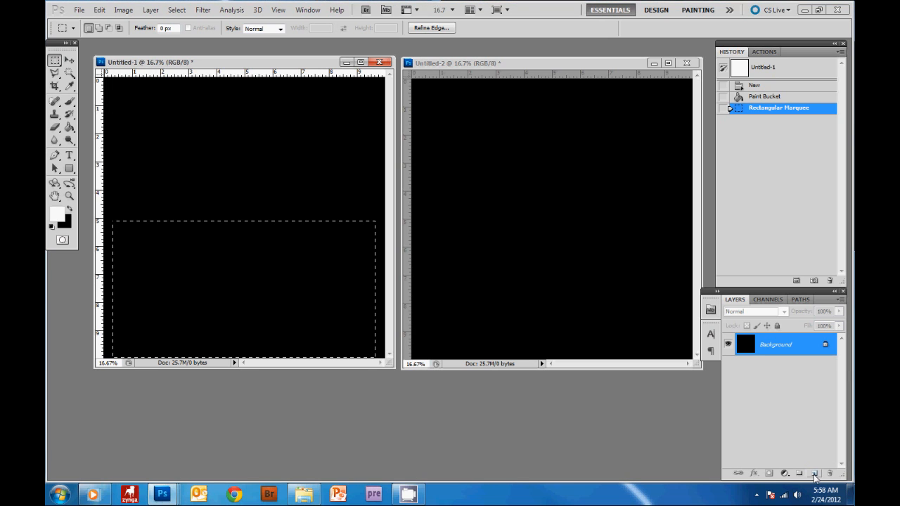
Fill the selection with white on a new layer
{"action": "left_click", "coordinate": [814, 473]}
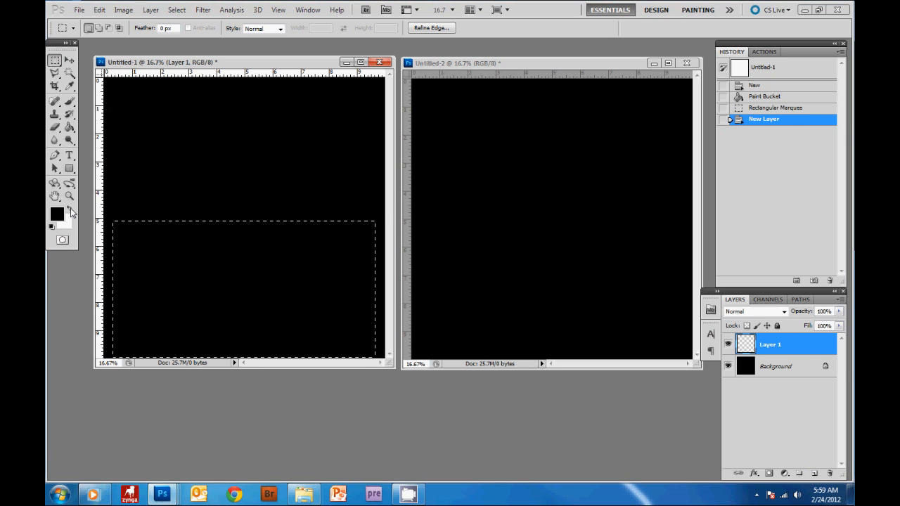
{"action": "left_click", "coordinate": [70, 210]}
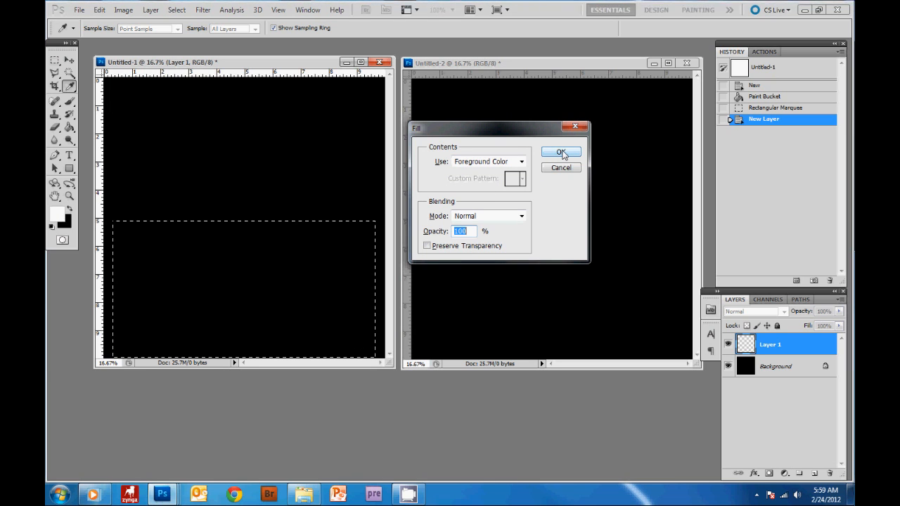
{"action": "left_click", "coordinate": [560, 154]}
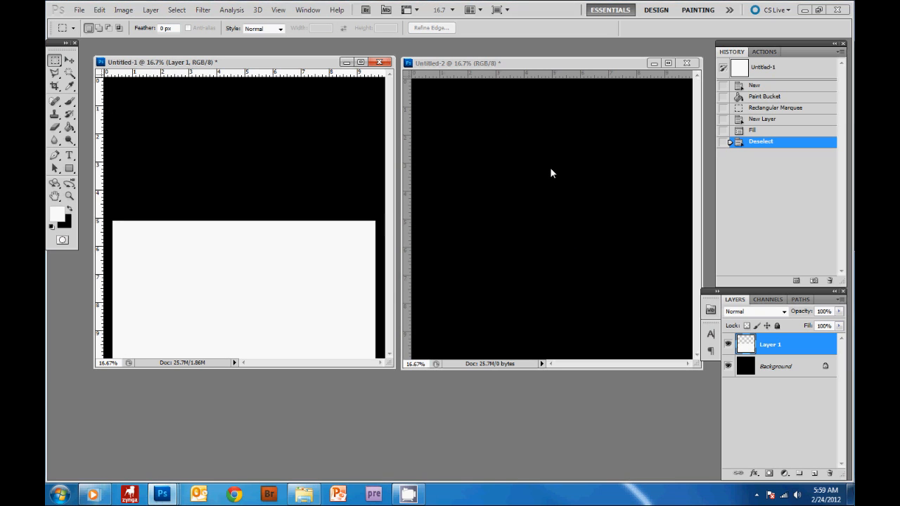
{"action": "mouse_move", "coordinate": [124, 87]}
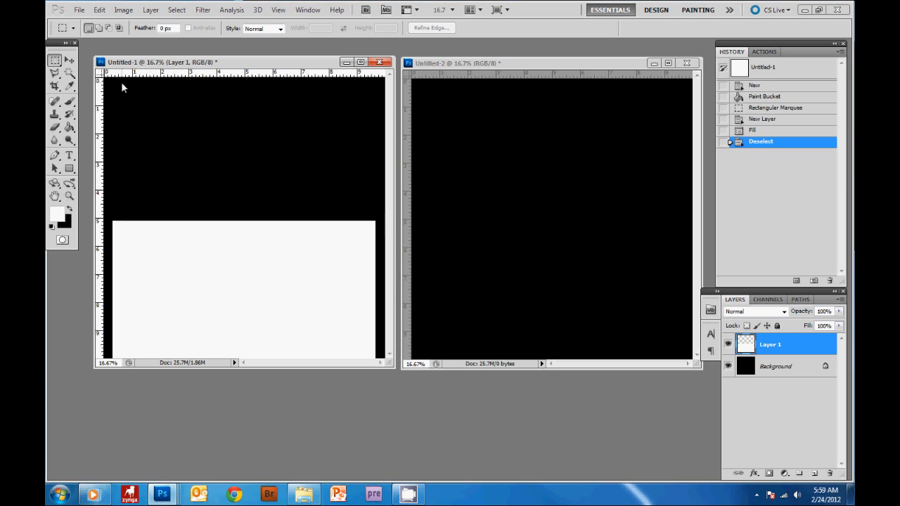
{"action": "mouse_move", "coordinate": [126, 104]}
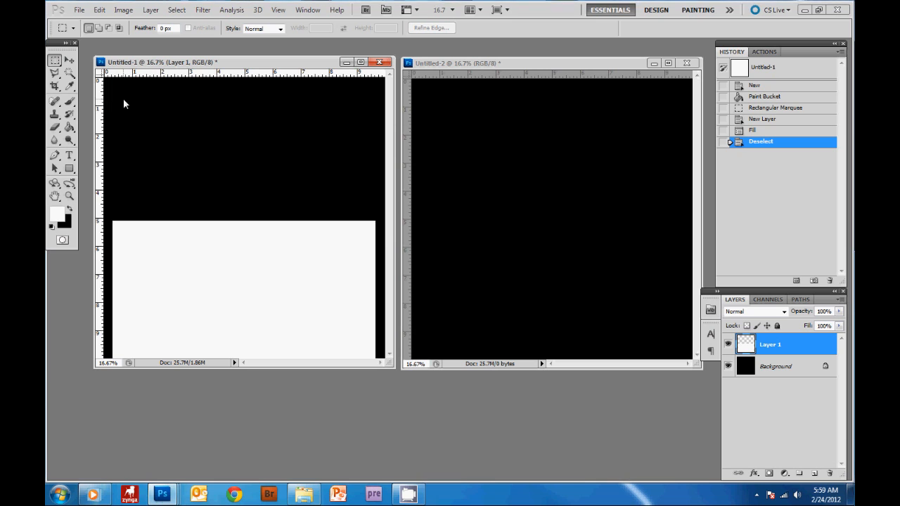
Fill a tall white box near the page's top left on a new layer
{"action": "left_click_drag", "start_coordinate": [125, 95], "coordinate": [146, 129]}
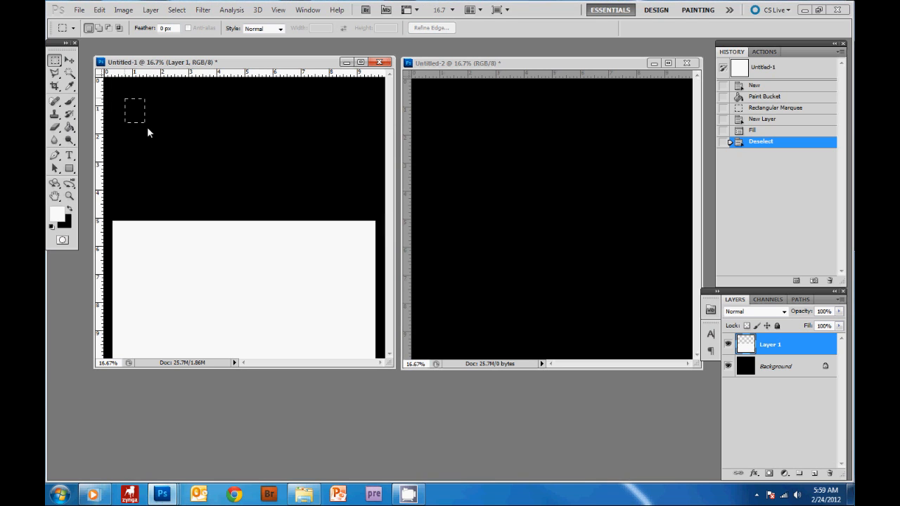
{"action": "left_click_drag", "start_coordinate": [125, 96], "coordinate": [197, 214]}
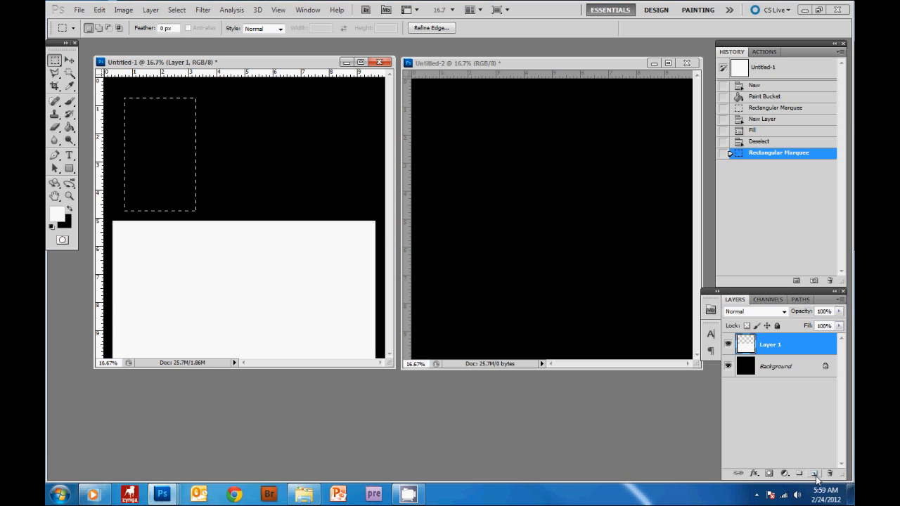
{"action": "left_click", "coordinate": [815, 473]}
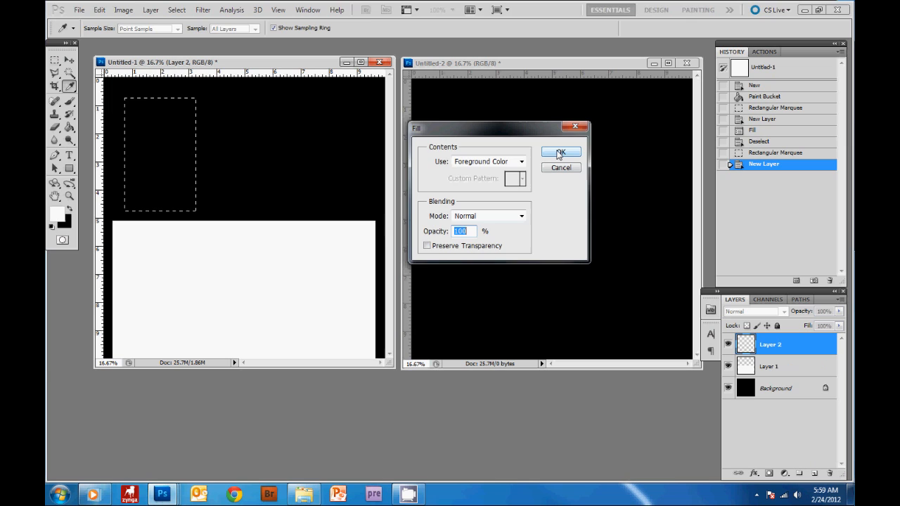
{"action": "left_click", "coordinate": [560, 153]}
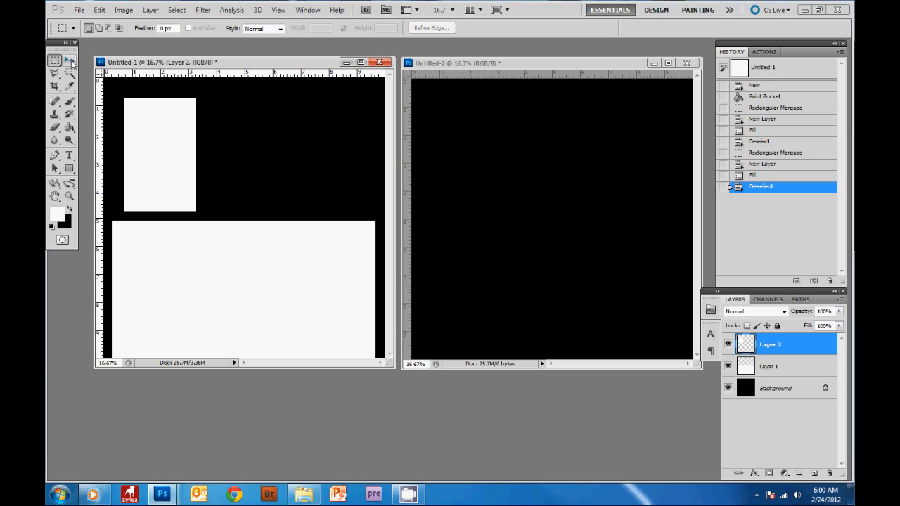
Alt-drag with the Move tool to duplicate the white box into a third top box
{"action": "left_click", "coordinate": [69, 59]}
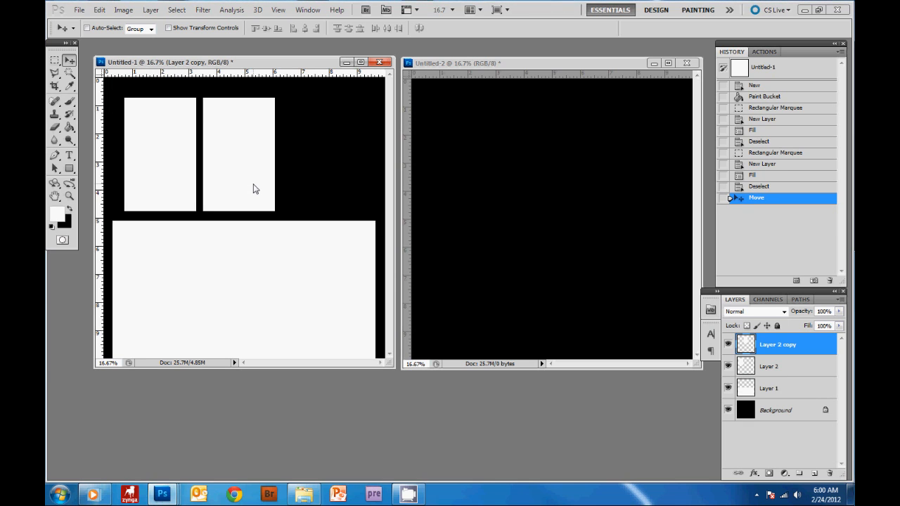
{"action": "left_click_drag", "start_coordinate": [253, 155], "coordinate": [299, 180]}
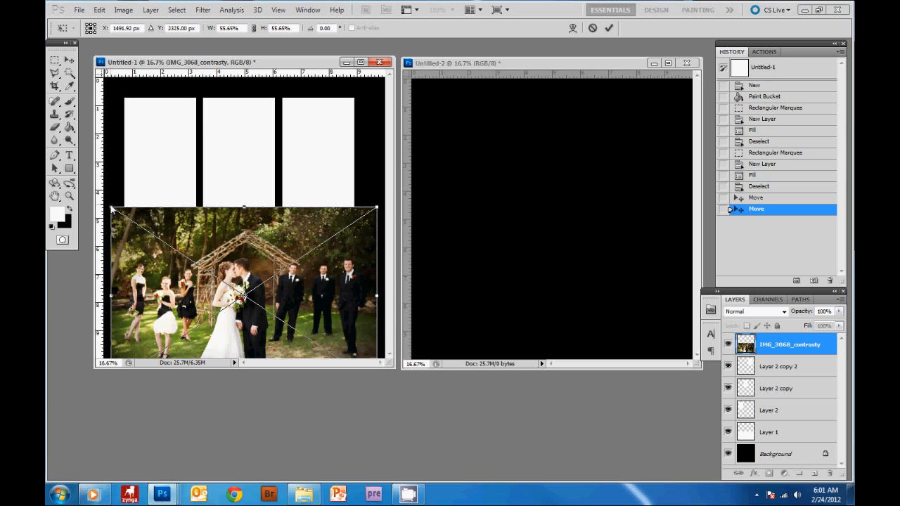
Scale the placed group photo over the lower box and commit it
{"action": "left_click_drag", "start_coordinate": [239, 281], "coordinate": [246, 288]}
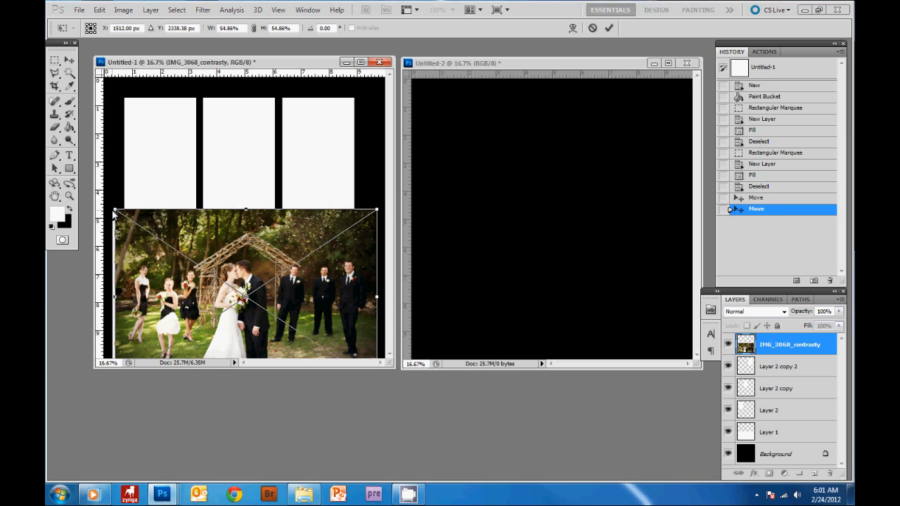
{"action": "key", "text": "Return"}
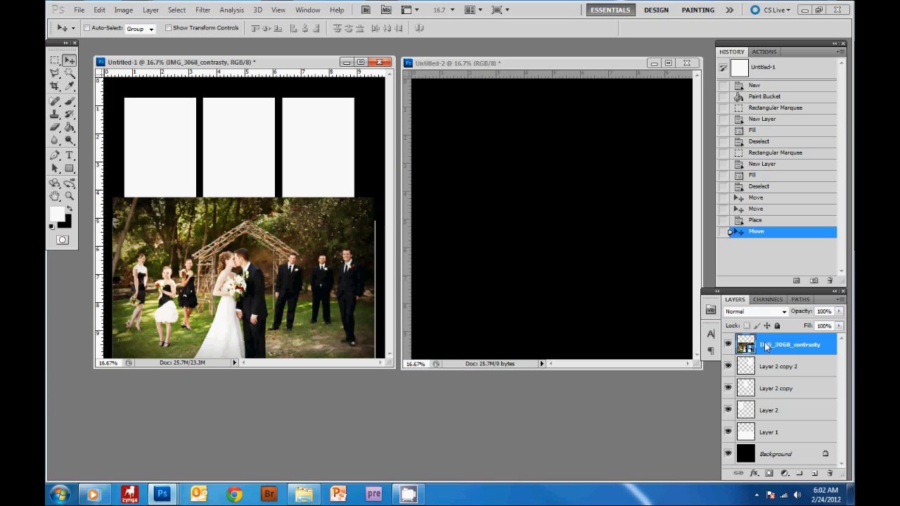
{"action": "mouse_move", "coordinate": [782, 425]}
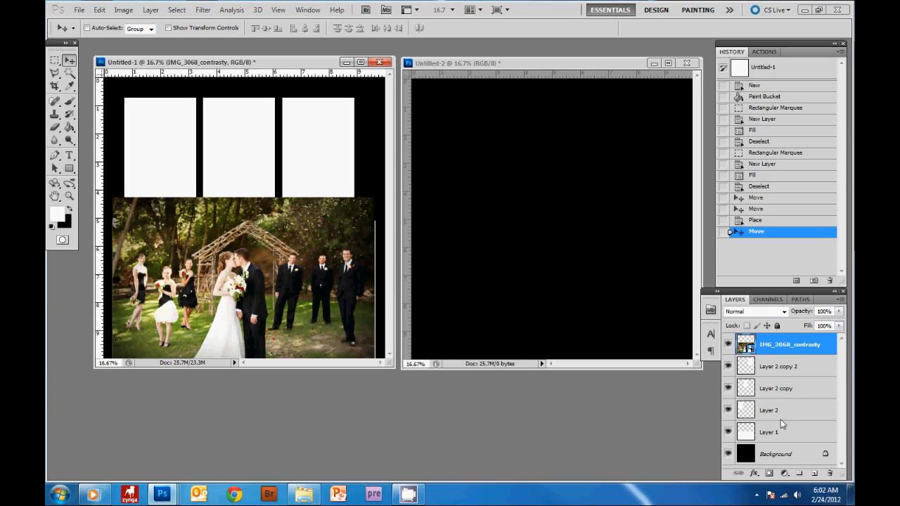
{"action": "mouse_move", "coordinate": [813, 436]}
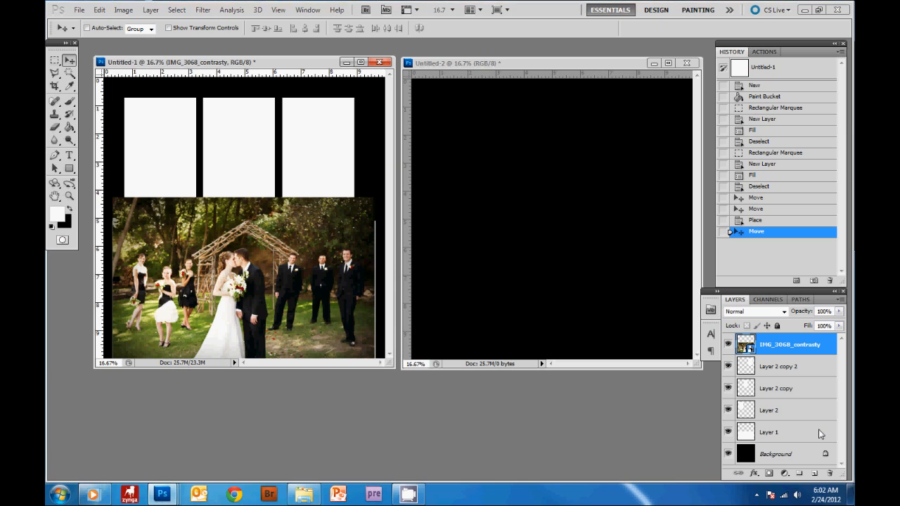
Move the group photo layer down just above the large box, beneath the top box layers
{"action": "double_click", "coordinate": [790, 343]}
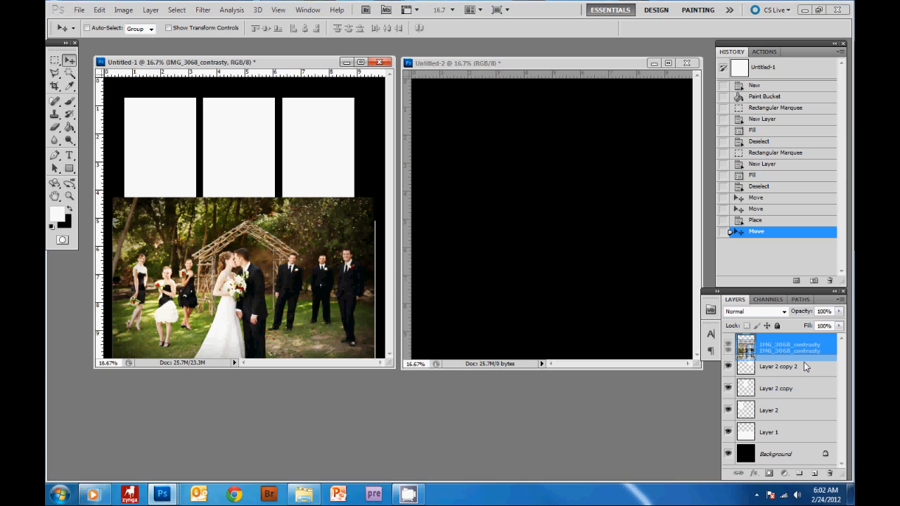
{"action": "left_click_drag", "start_coordinate": [787, 344], "coordinate": [788, 411]}
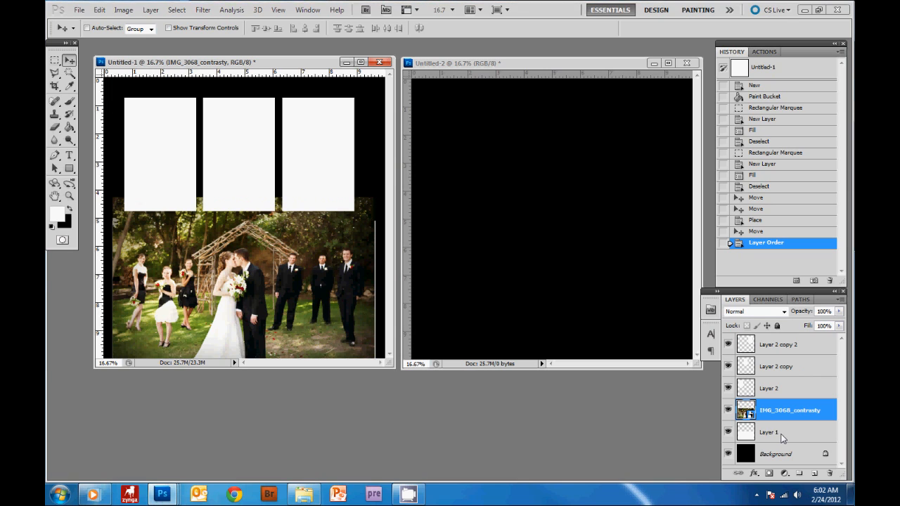
{"action": "mouse_move", "coordinate": [790, 423]}
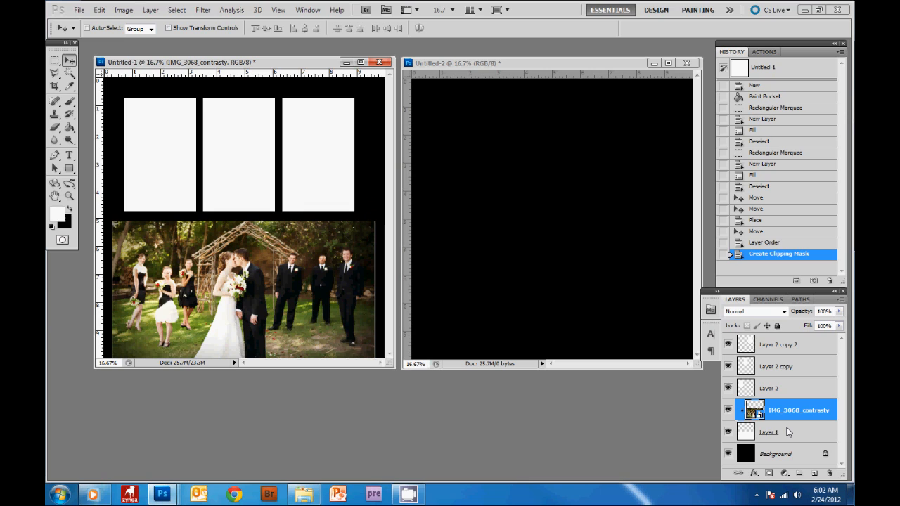
{"action": "mouse_move", "coordinate": [787, 422]}
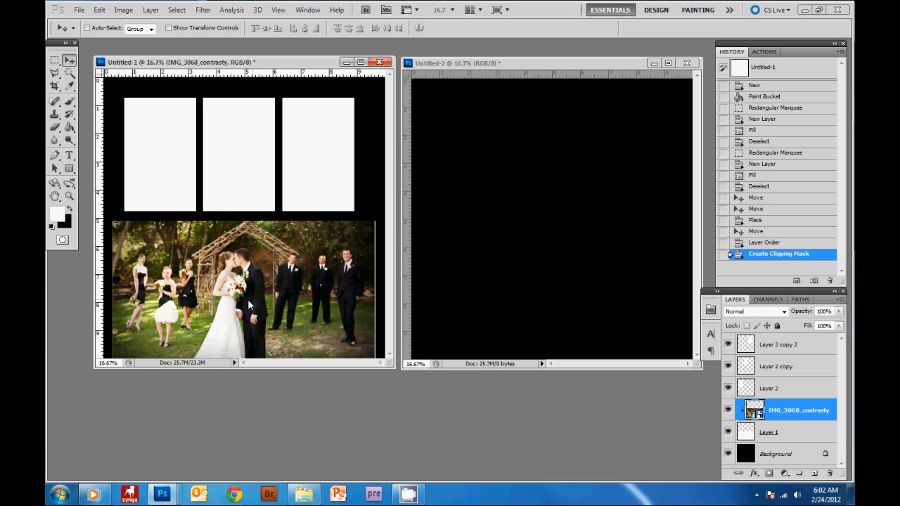
{"action": "mouse_move", "coordinate": [367, 256]}
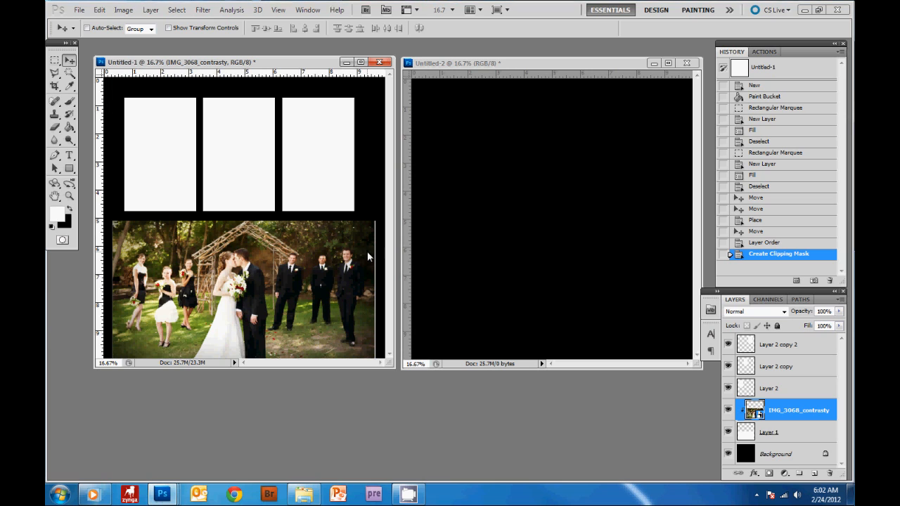
{"action": "mouse_move", "coordinate": [369, 299]}
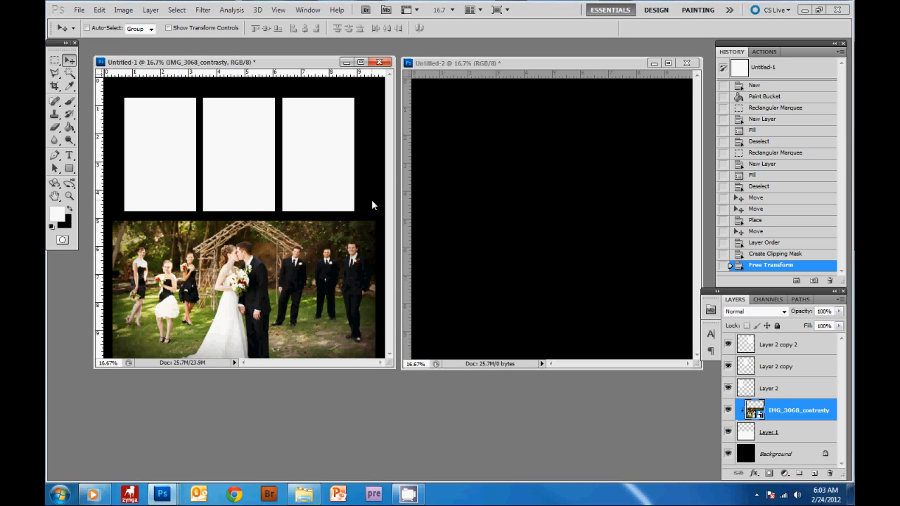
{"action": "mouse_move", "coordinate": [303, 495]}
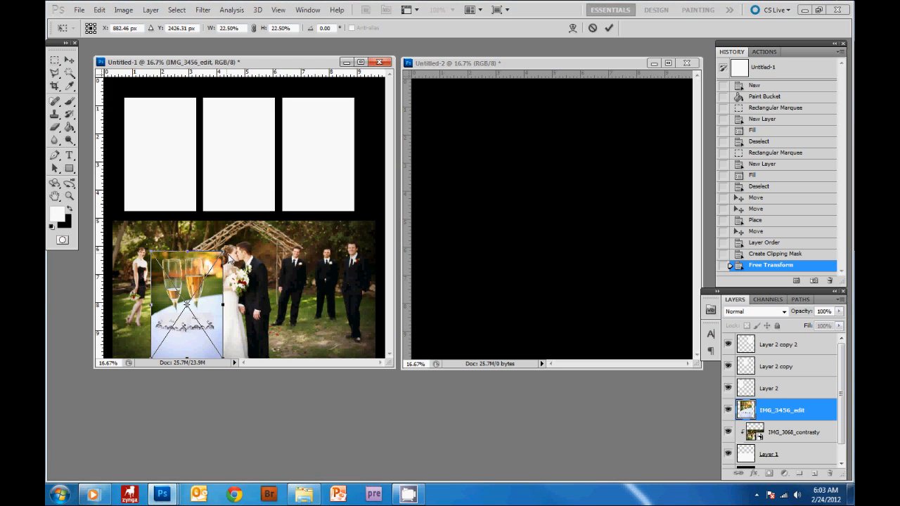
Shrink the champagne photo over the first small box and stack its layer above that box
{"action": "left_click_drag", "start_coordinate": [186, 292], "coordinate": [163, 155]}
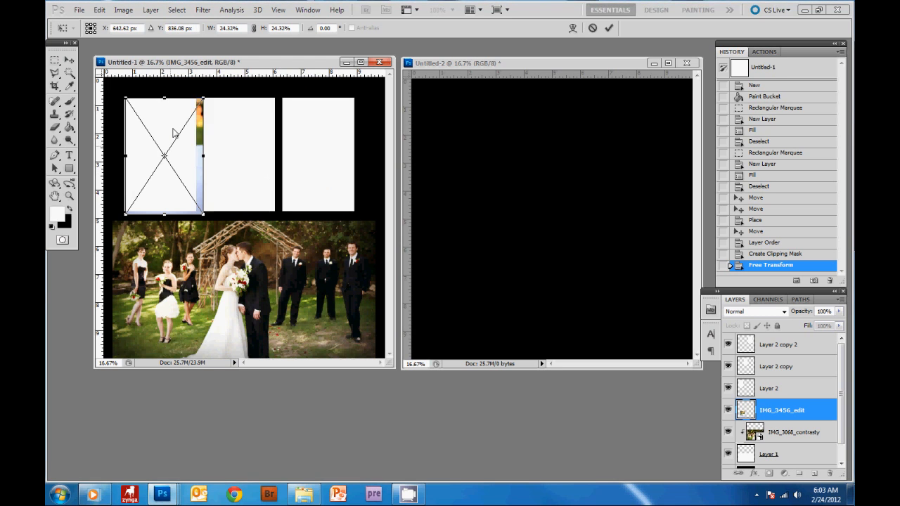
{"action": "left_click_drag", "start_coordinate": [174, 133], "coordinate": [160, 129]}
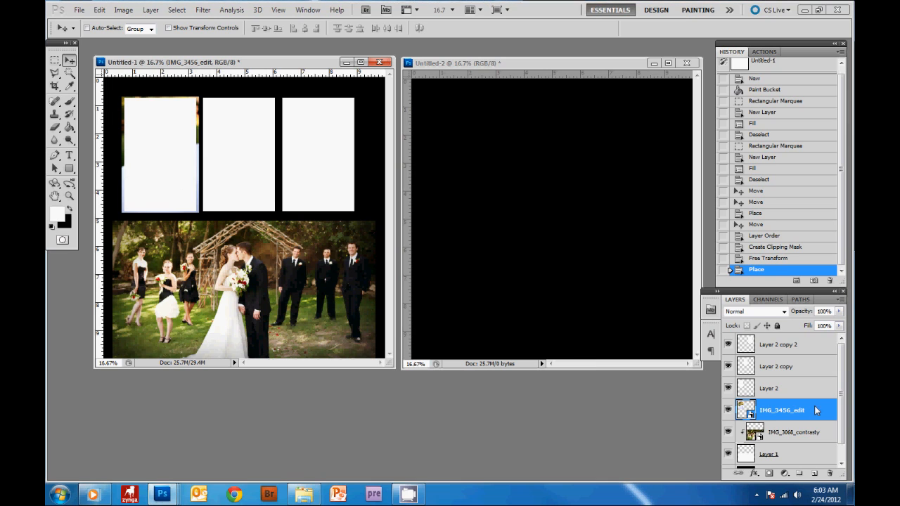
{"action": "left_click_drag", "start_coordinate": [781, 410], "coordinate": [780, 389]}
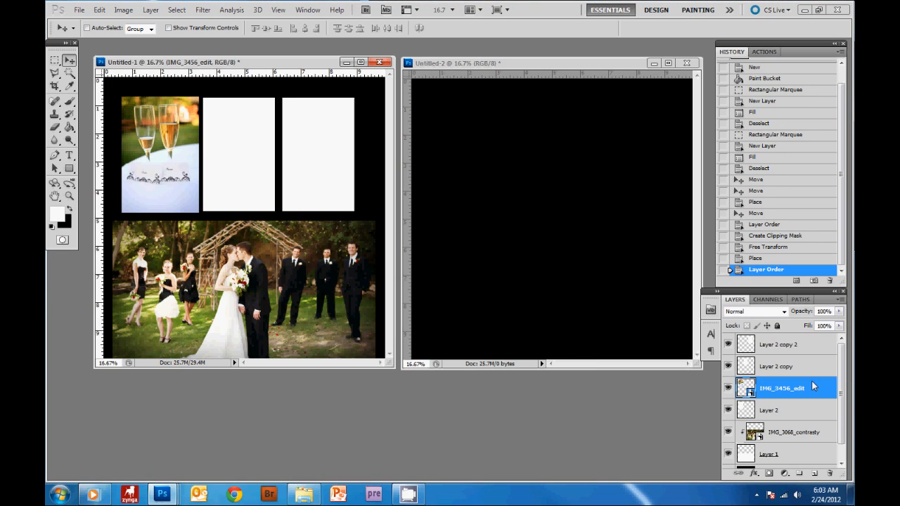
{"action": "mouse_move", "coordinate": [808, 405]}
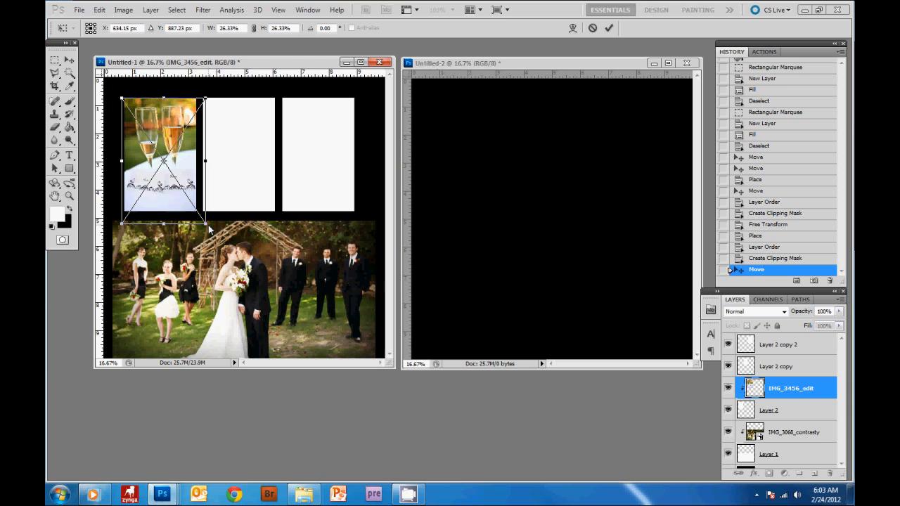
Commit the champagne and rings photo placements in their boxes
{"action": "left_click", "coordinate": [609, 28]}
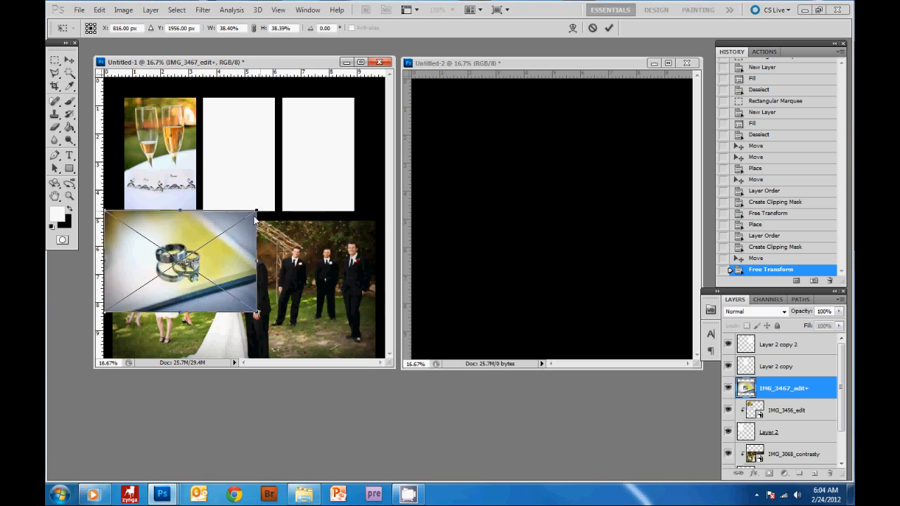
{"action": "left_click", "coordinate": [610, 28]}
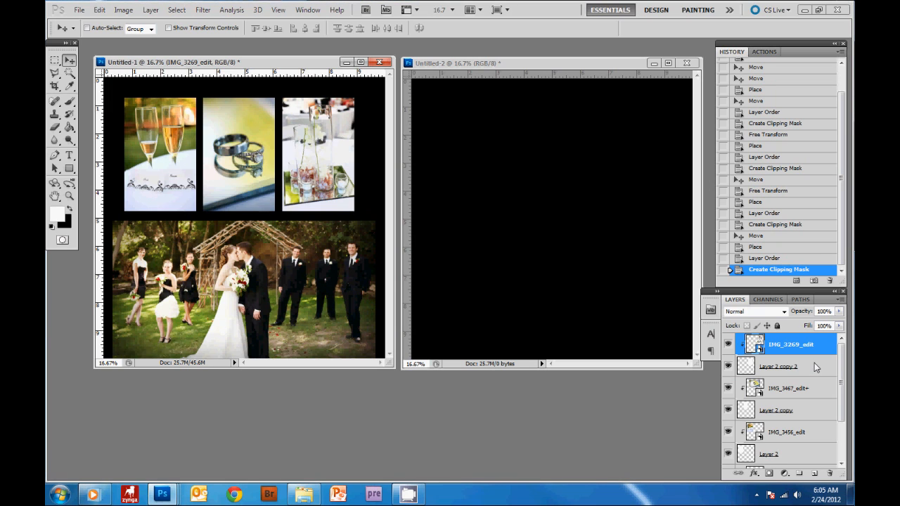
Give the Layer 2 copy 2 box a white 7 px outside stroke in Layer Style
{"action": "left_click", "coordinate": [780, 366]}
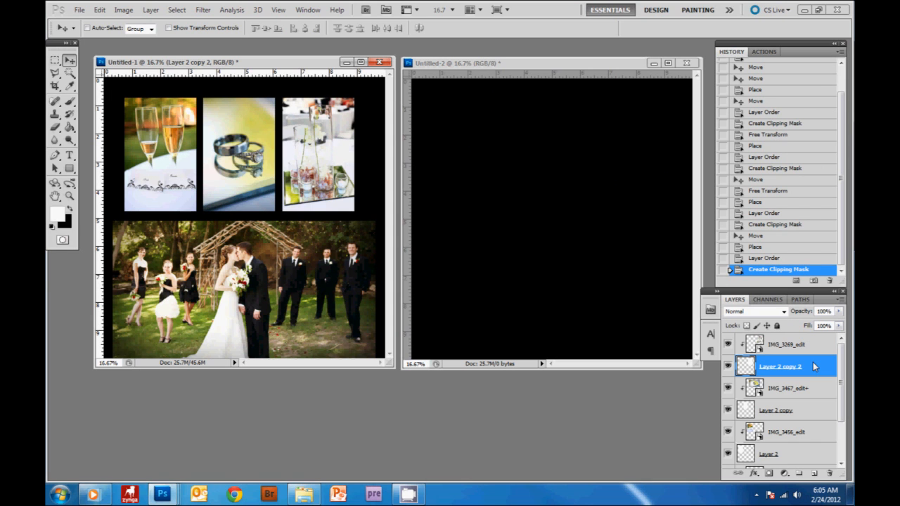
{"action": "double_click", "coordinate": [781, 366]}
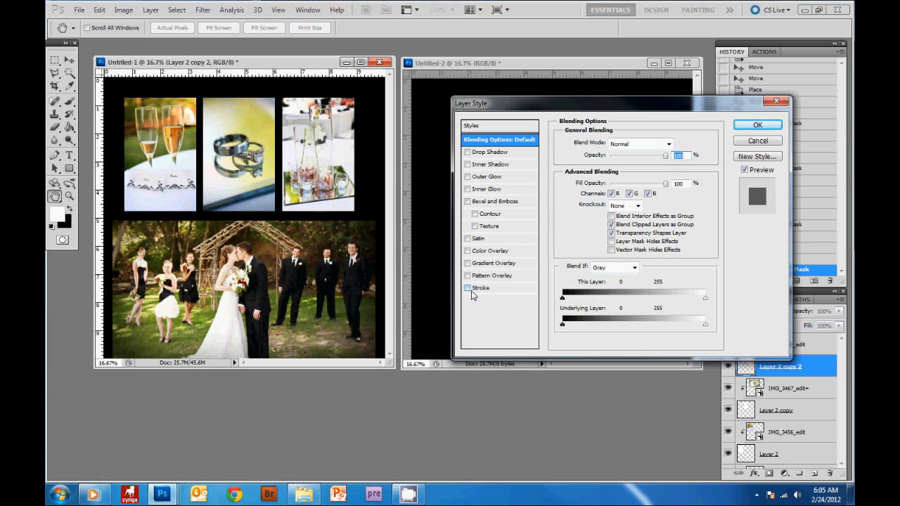
{"action": "left_click", "coordinate": [481, 287]}
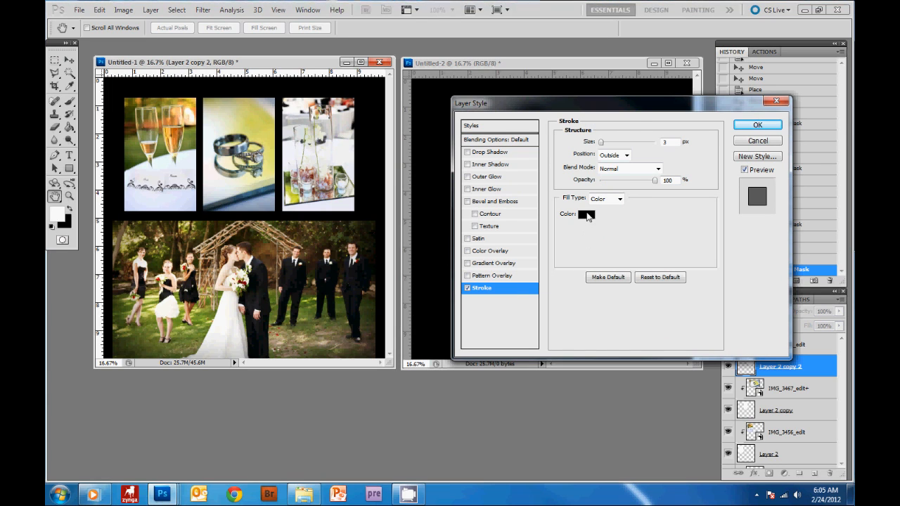
{"action": "left_click", "coordinate": [585, 214]}
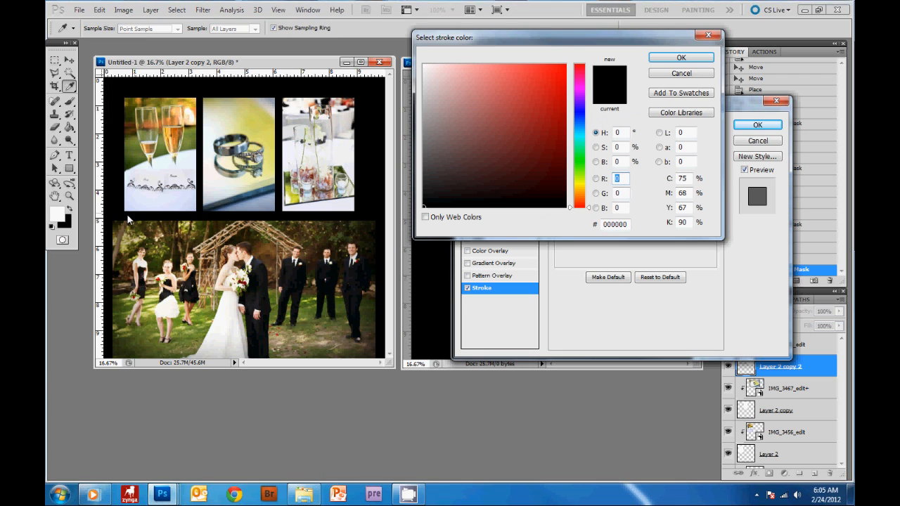
{"action": "left_click", "coordinate": [425, 63]}
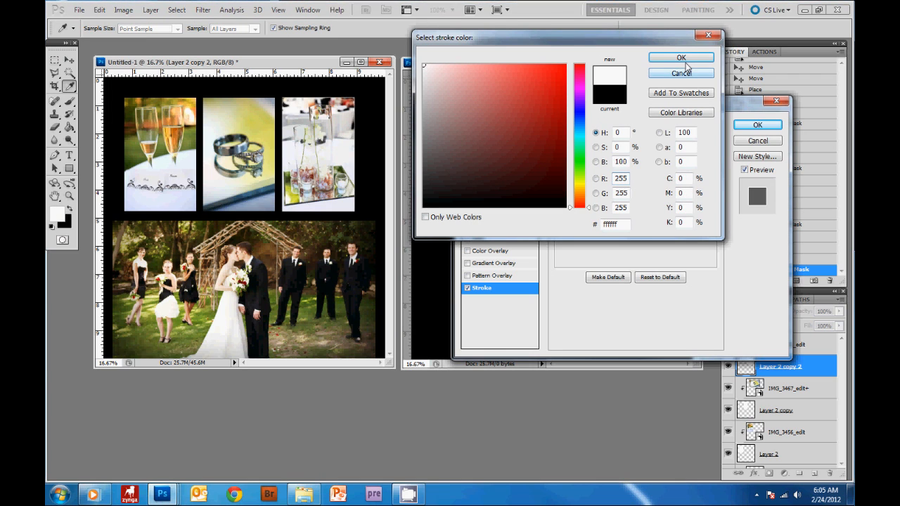
{"action": "left_click", "coordinate": [681, 58]}
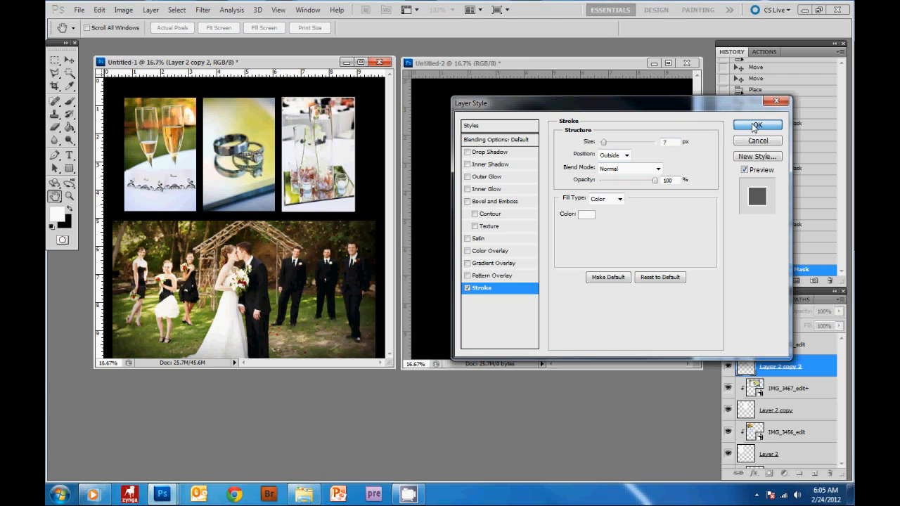
{"action": "left_click", "coordinate": [756, 125]}
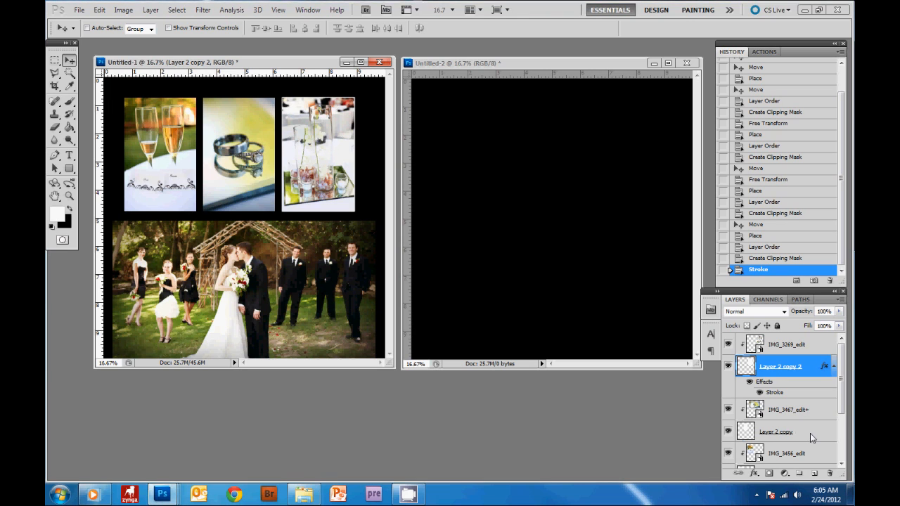
Give the middle small box layer a white outside stroke
{"action": "left_click", "coordinate": [777, 431]}
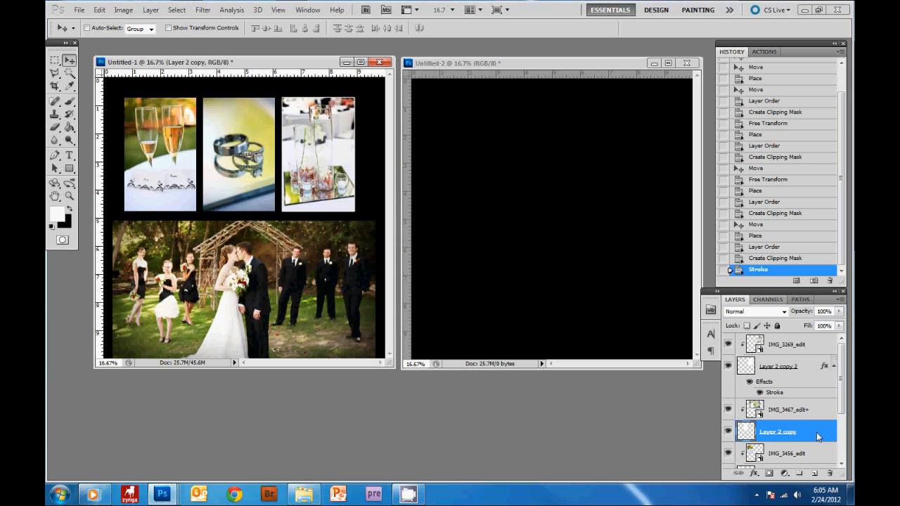
{"action": "double_click", "coordinate": [776, 431]}
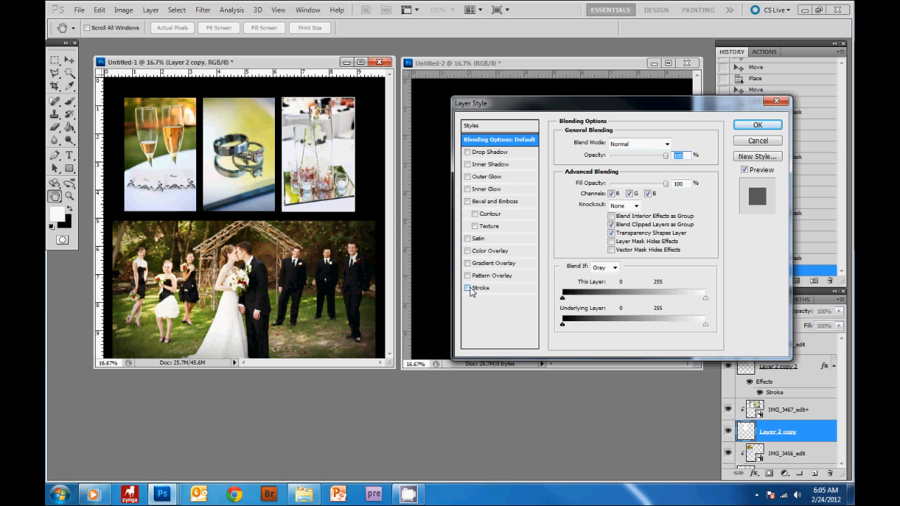
{"action": "left_click", "coordinate": [481, 289]}
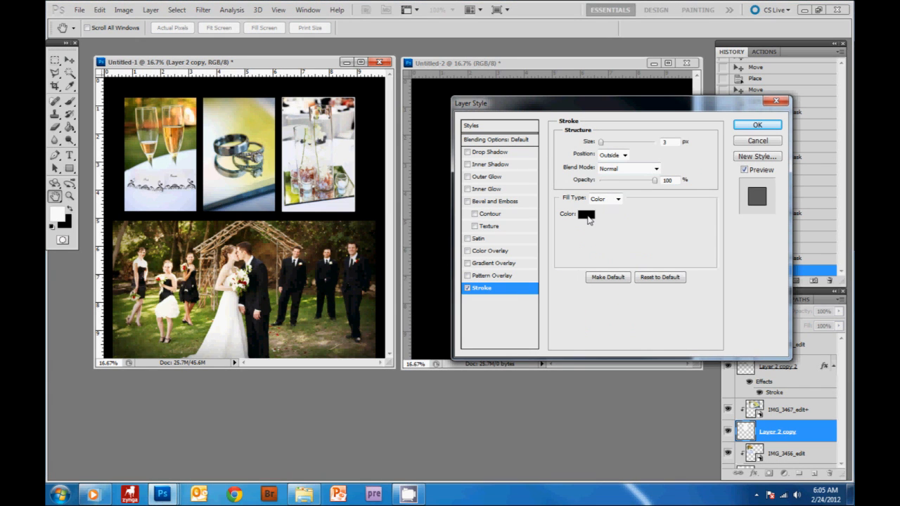
{"action": "left_click", "coordinate": [585, 213]}
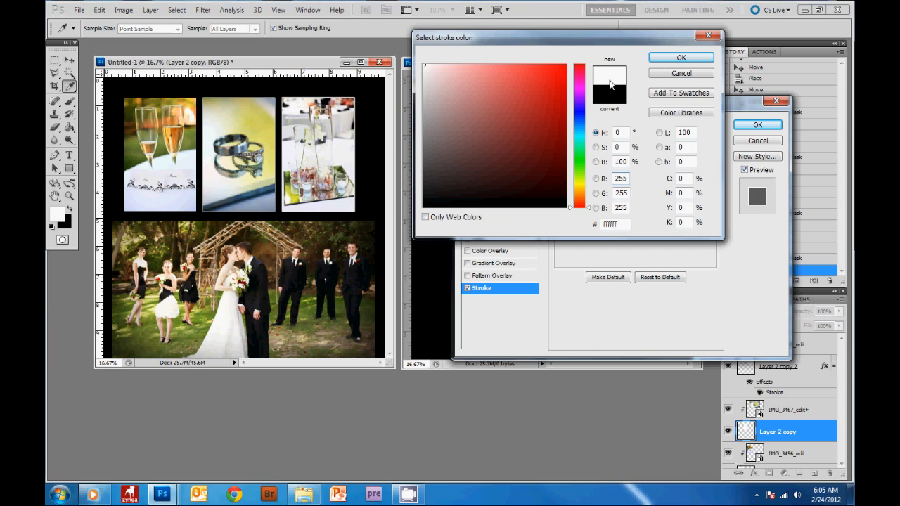
{"action": "left_click", "coordinate": [680, 56]}
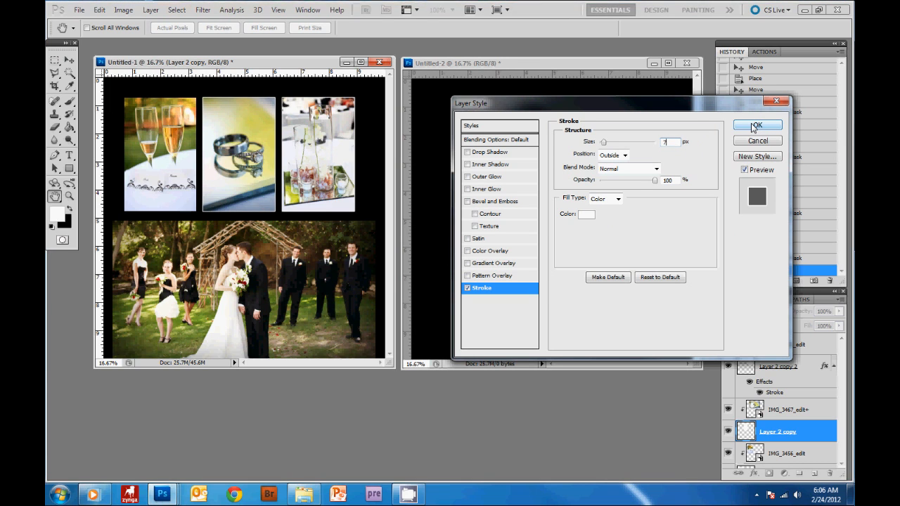
{"action": "left_click", "coordinate": [757, 125]}
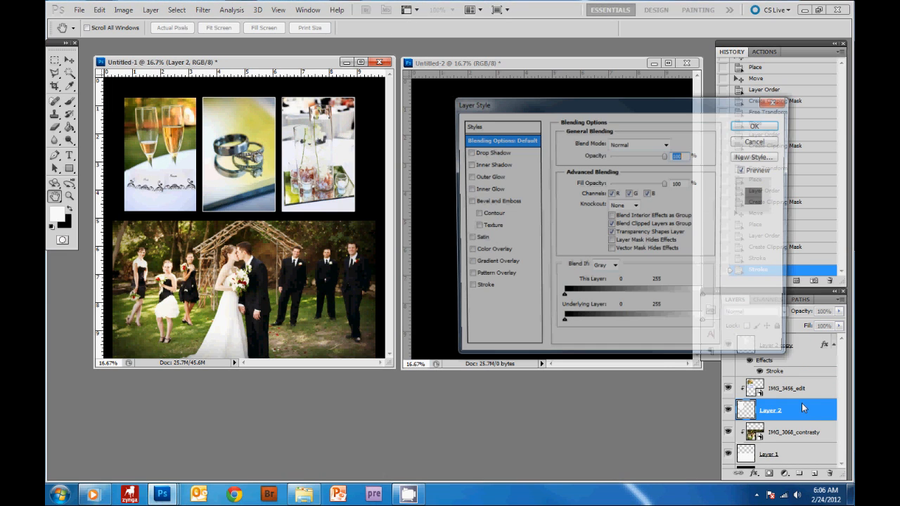
Enable a white stroke for the remaining box layer
{"action": "left_click", "coordinate": [481, 287]}
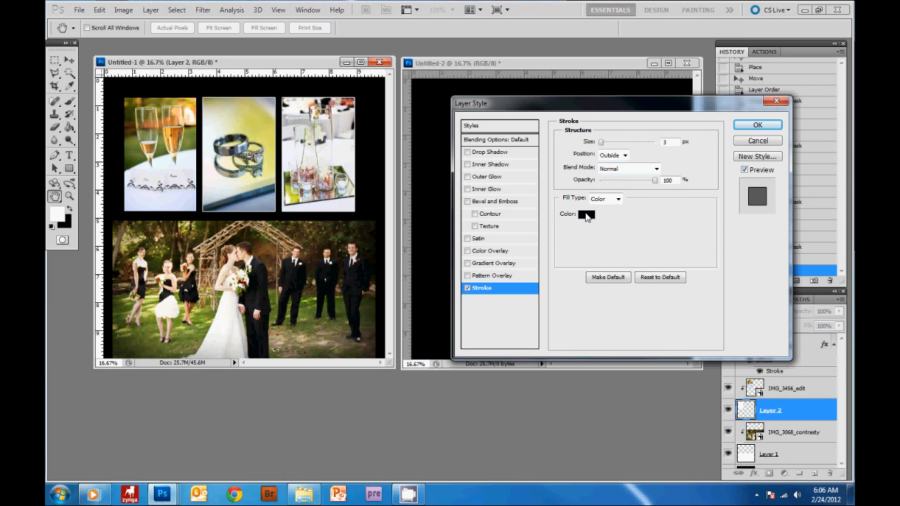
{"action": "left_click", "coordinate": [585, 214]}
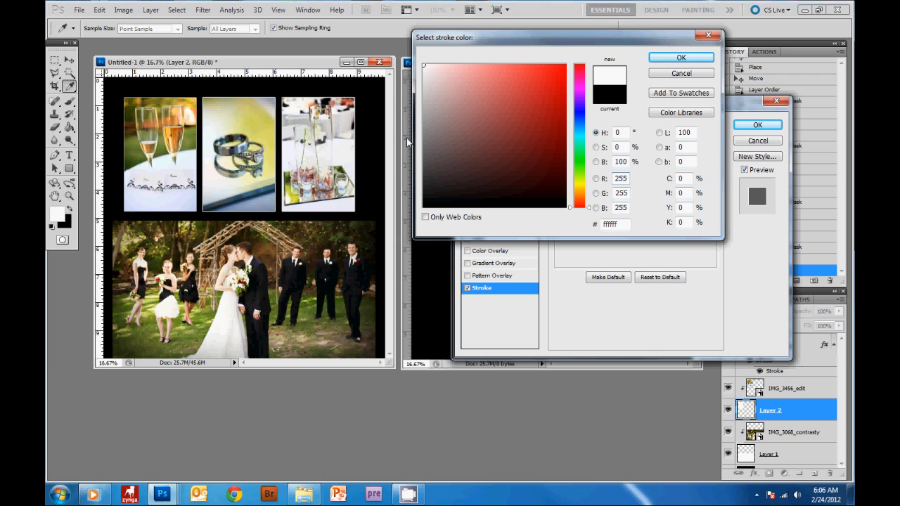
{"action": "left_click", "coordinate": [680, 56]}
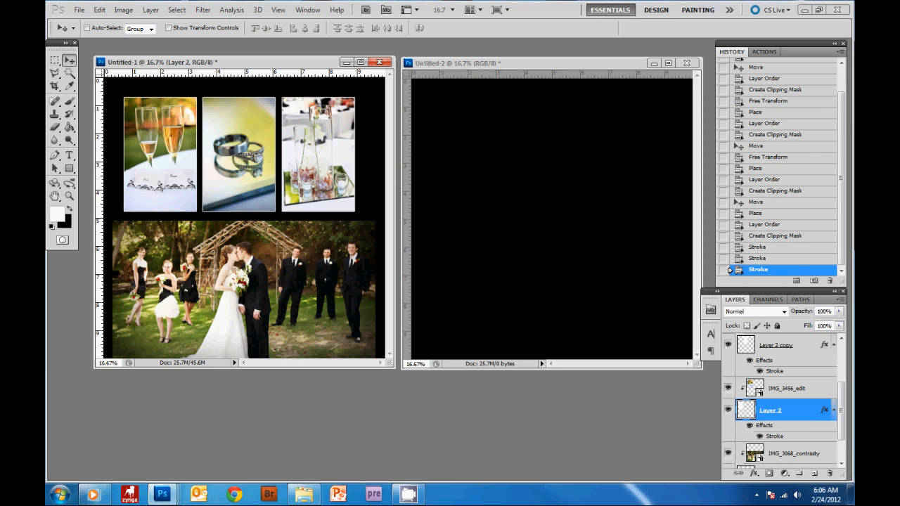
Give the large lower box layer (Layer 1) a white stroke via its Layer Style
{"action": "scroll", "scroll_direction": "down", "scroll_amount": 3}
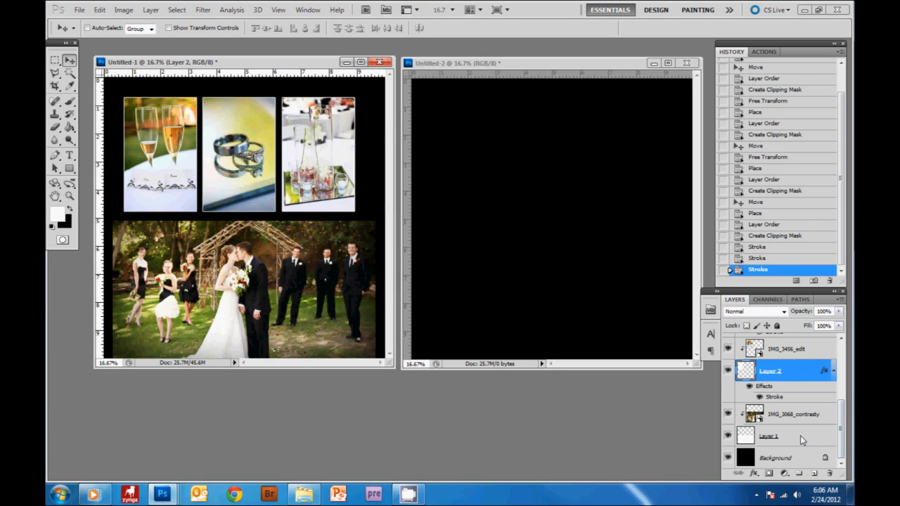
{"action": "double_click", "coordinate": [771, 436]}
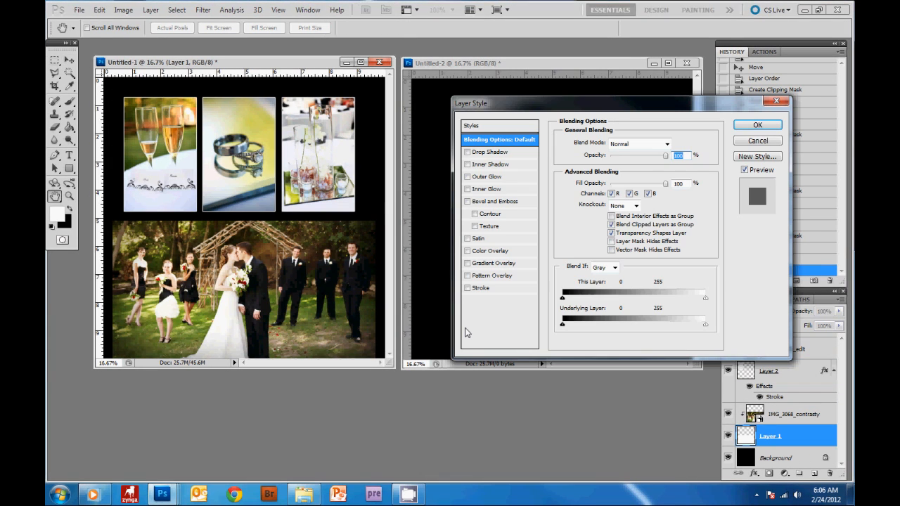
{"action": "left_click", "coordinate": [481, 287]}
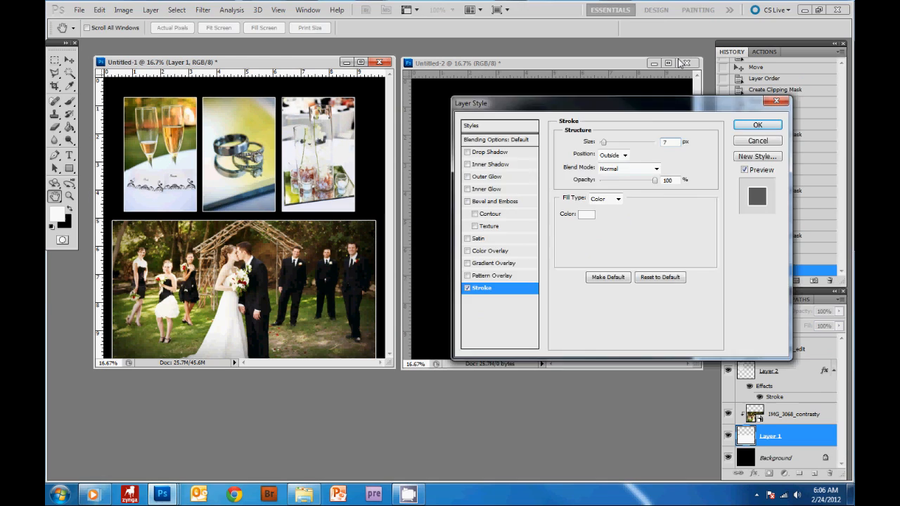
{"action": "left_click", "coordinate": [757, 123]}
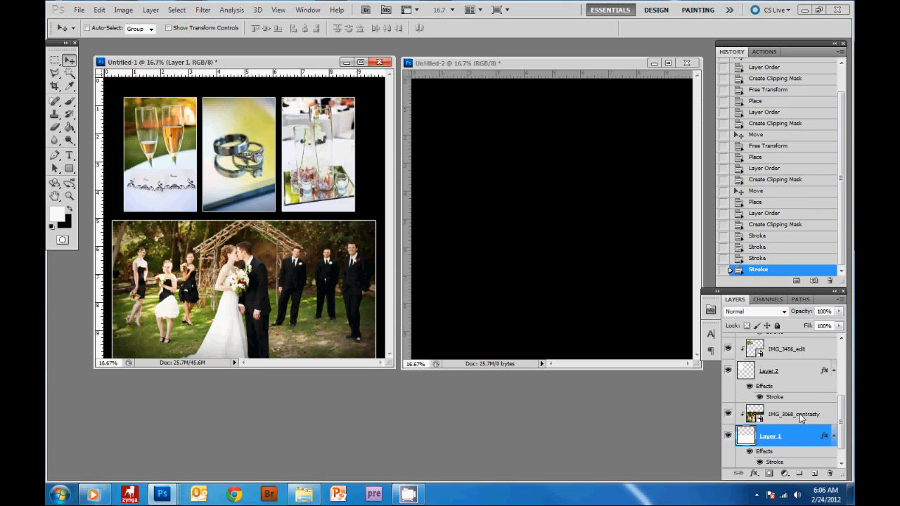
{"action": "mouse_move", "coordinate": [790, 430]}
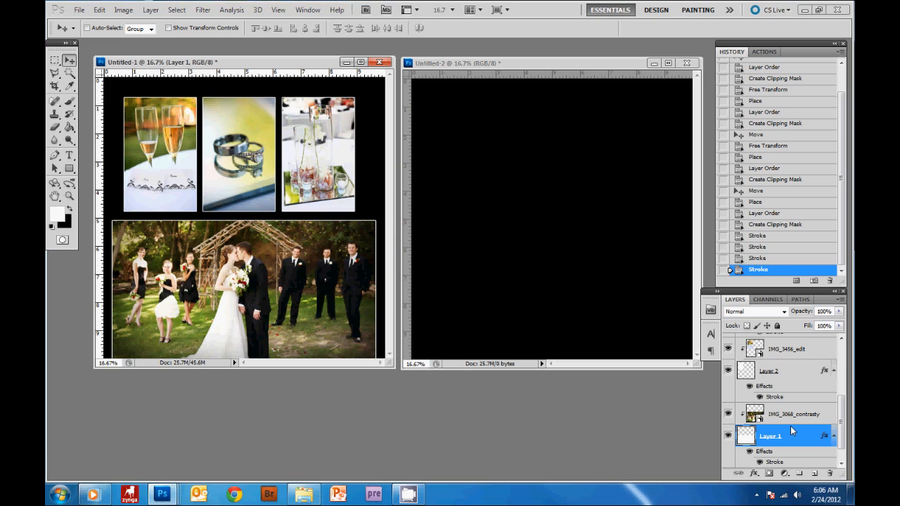
{"action": "scroll", "scroll_direction": "down", "scroll_amount": 3}
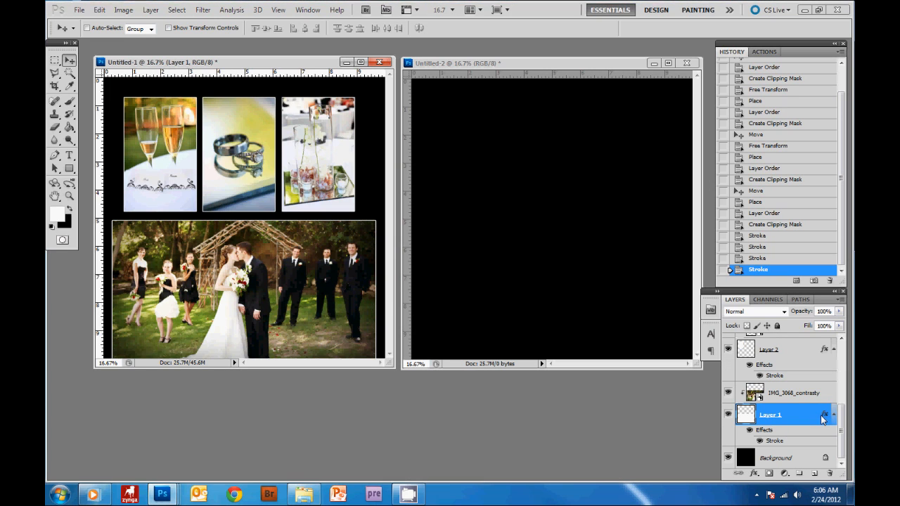
{"action": "mouse_move", "coordinate": [824, 415]}
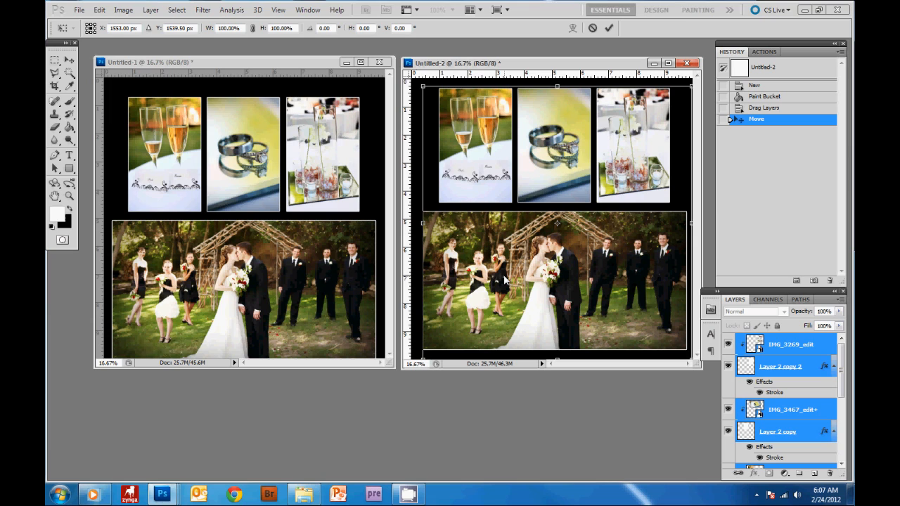
{"action": "mouse_move", "coordinate": [436, 273]}
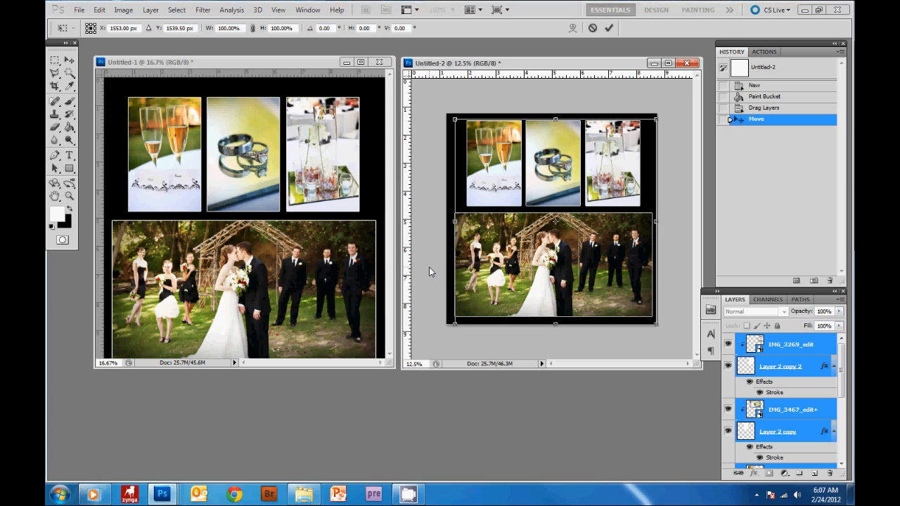
{"action": "mouse_move", "coordinate": [453, 191]}
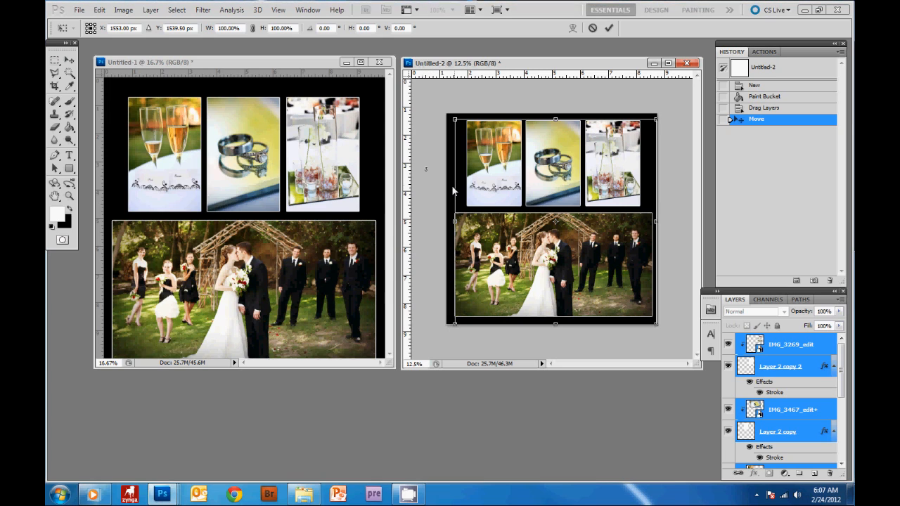
{"action": "mouse_move", "coordinate": [439, 162]}
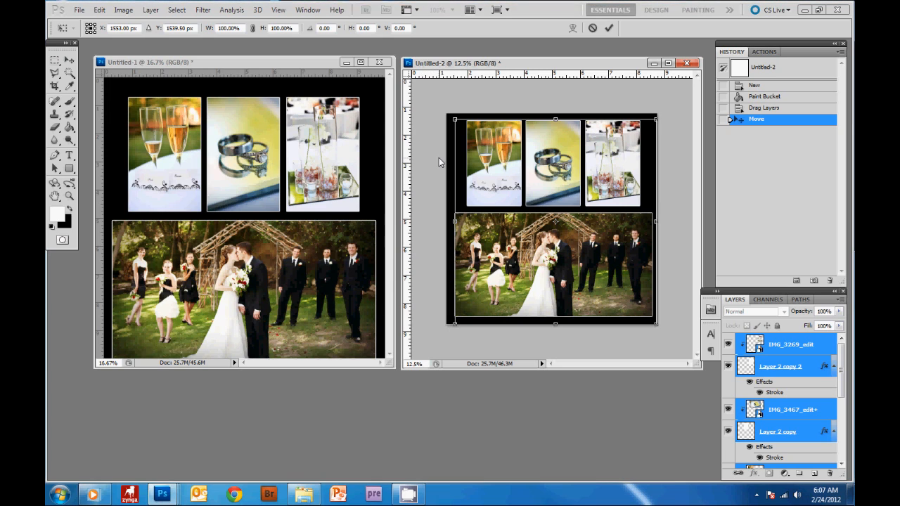
{"action": "mouse_move", "coordinate": [436, 160]}
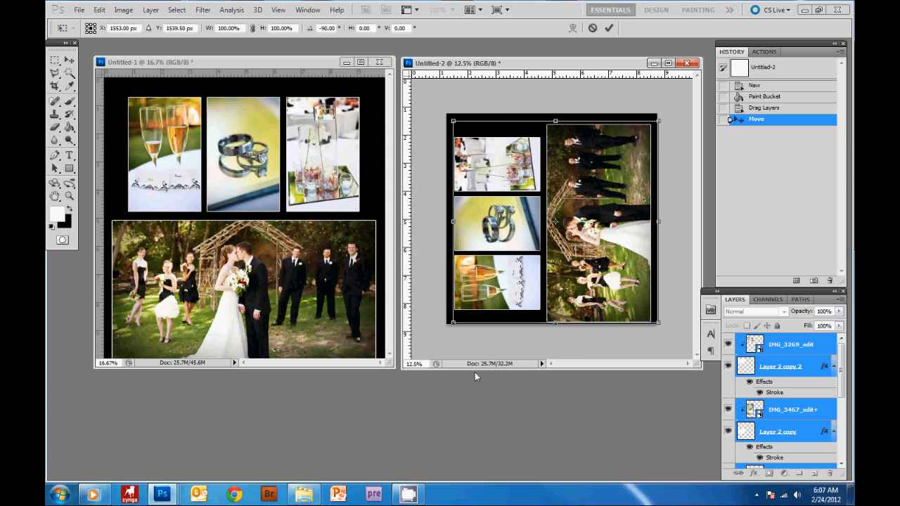
{"action": "mouse_move", "coordinate": [520, 313]}
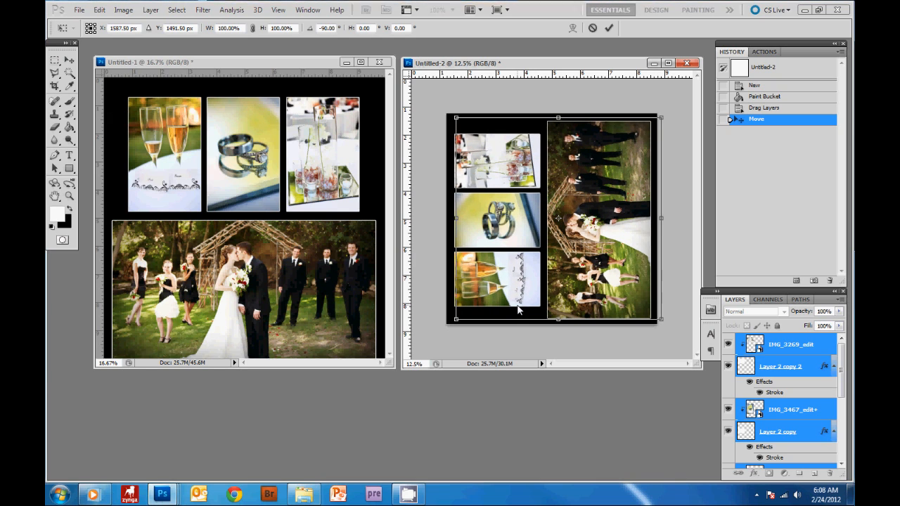
Commit the rotated -90° and rescaled layout copy in Untitled-2
{"action": "left_click", "coordinate": [609, 28]}
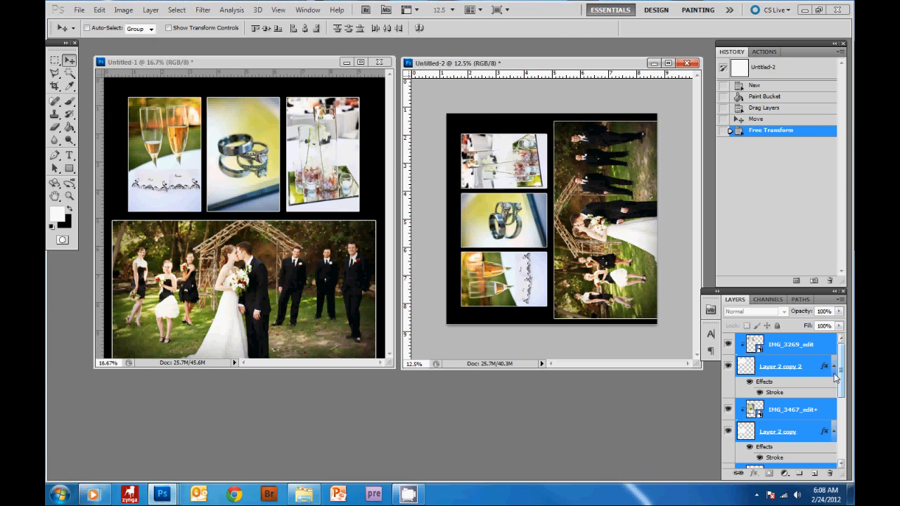
Delete the copied photo layers from Untitled-2, keeping the stroked box layers
{"action": "left_click", "coordinate": [790, 343]}
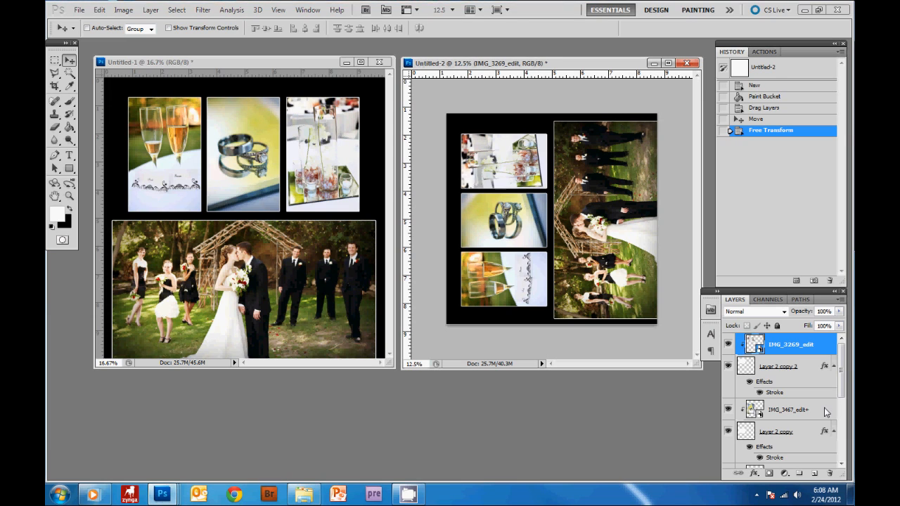
{"action": "left_click", "coordinate": [788, 410]}
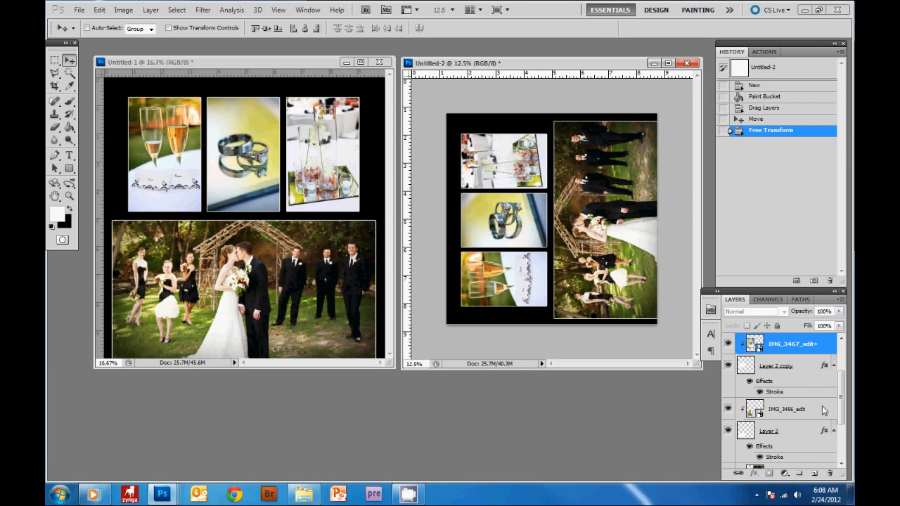
{"action": "scroll", "scroll_direction": "down", "scroll_amount": 3}
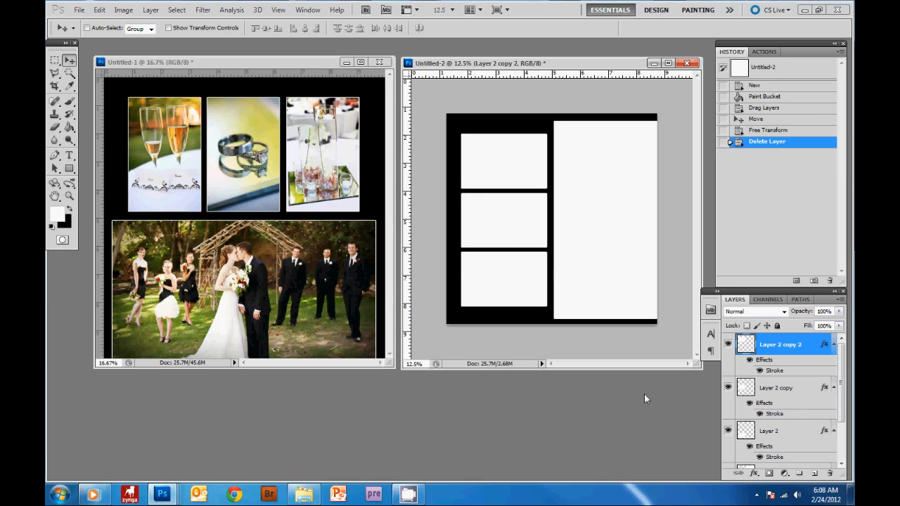
{"action": "mouse_move", "coordinate": [638, 396]}
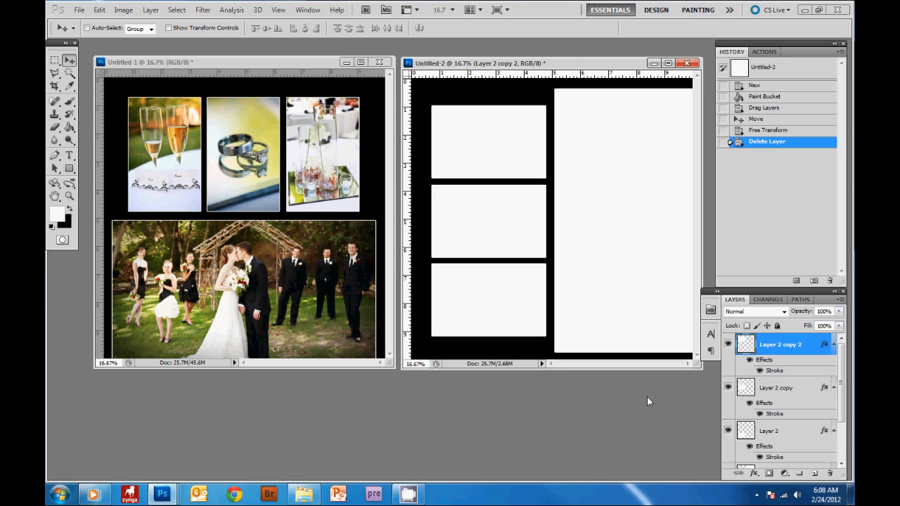
{"action": "mouse_move", "coordinate": [323, 70]}
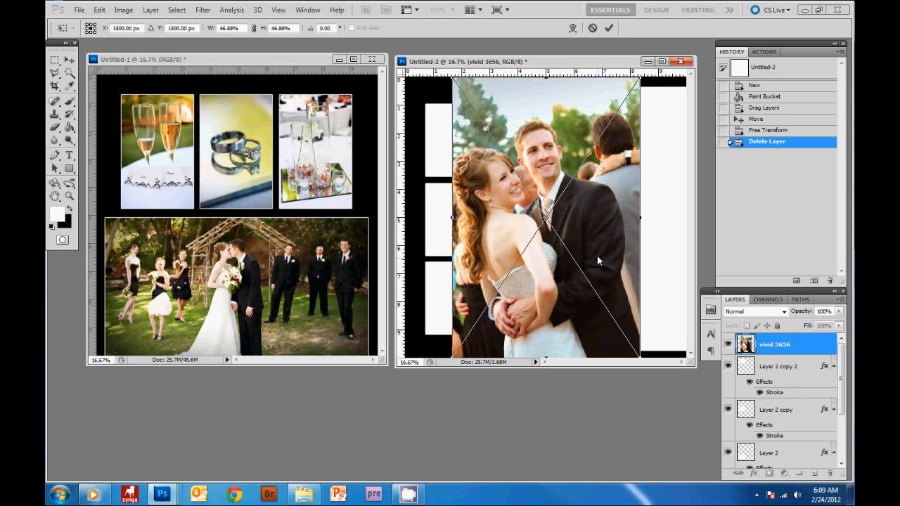
Move the new couple photo over the large right-hand box on the second page
{"action": "left_click_drag", "start_coordinate": [598, 260], "coordinate": [611, 281]}
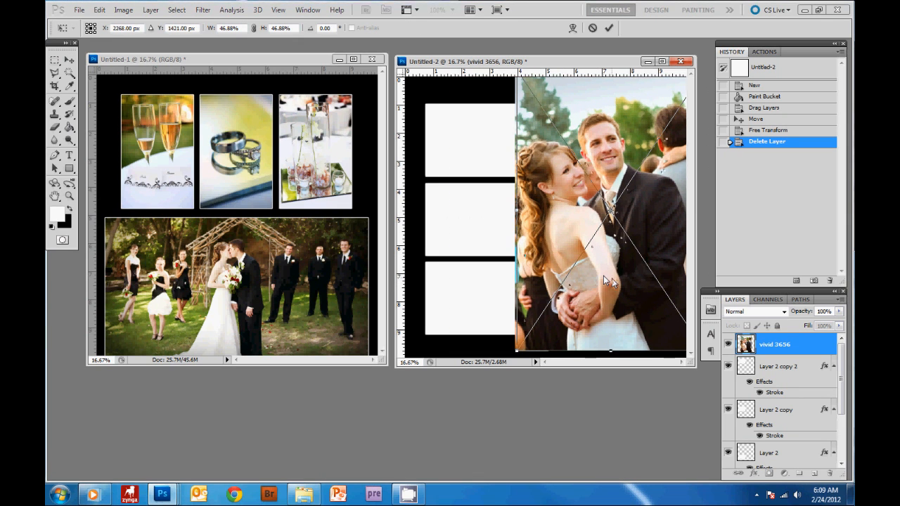